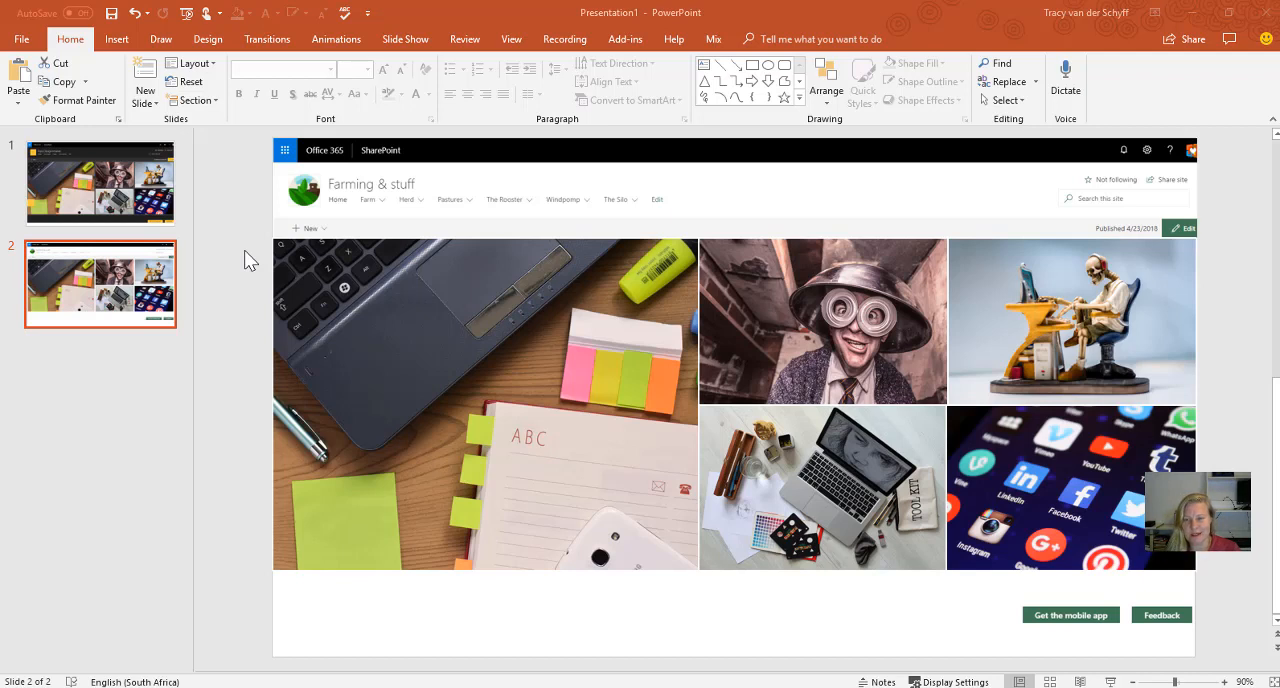
{"action": "mouse_move", "coordinate": [404, 184]}
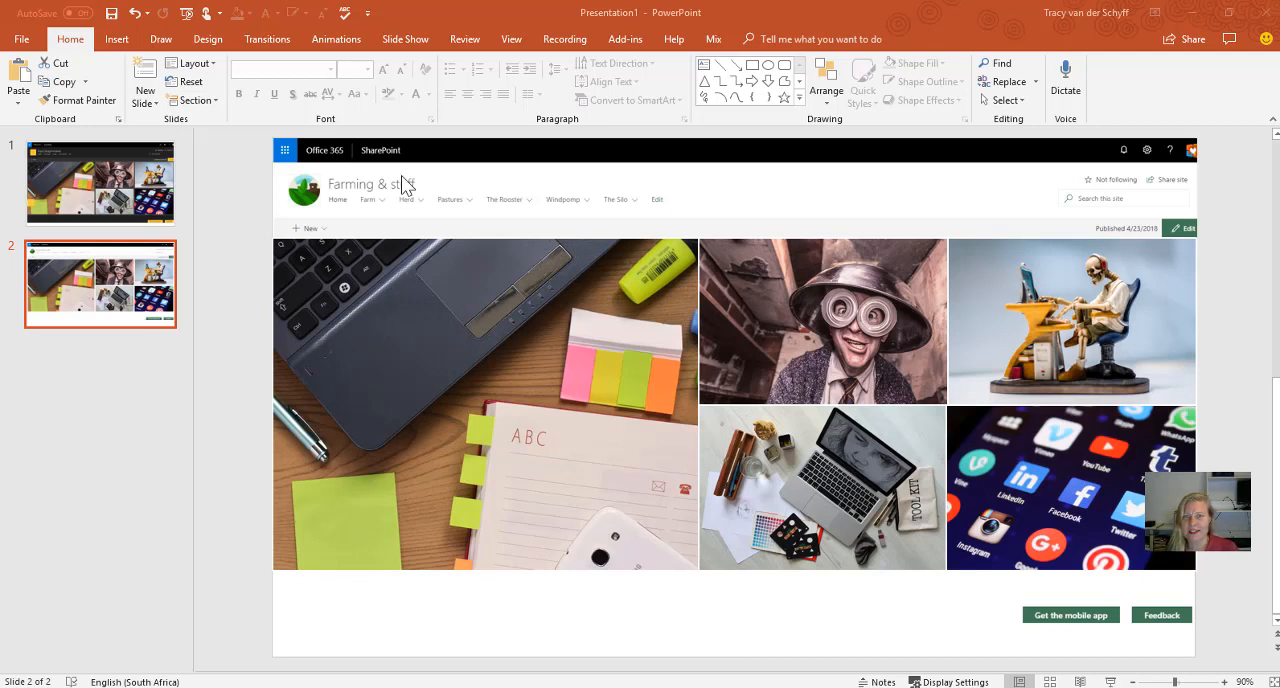
{"action": "mouse_move", "coordinate": [572, 390]}
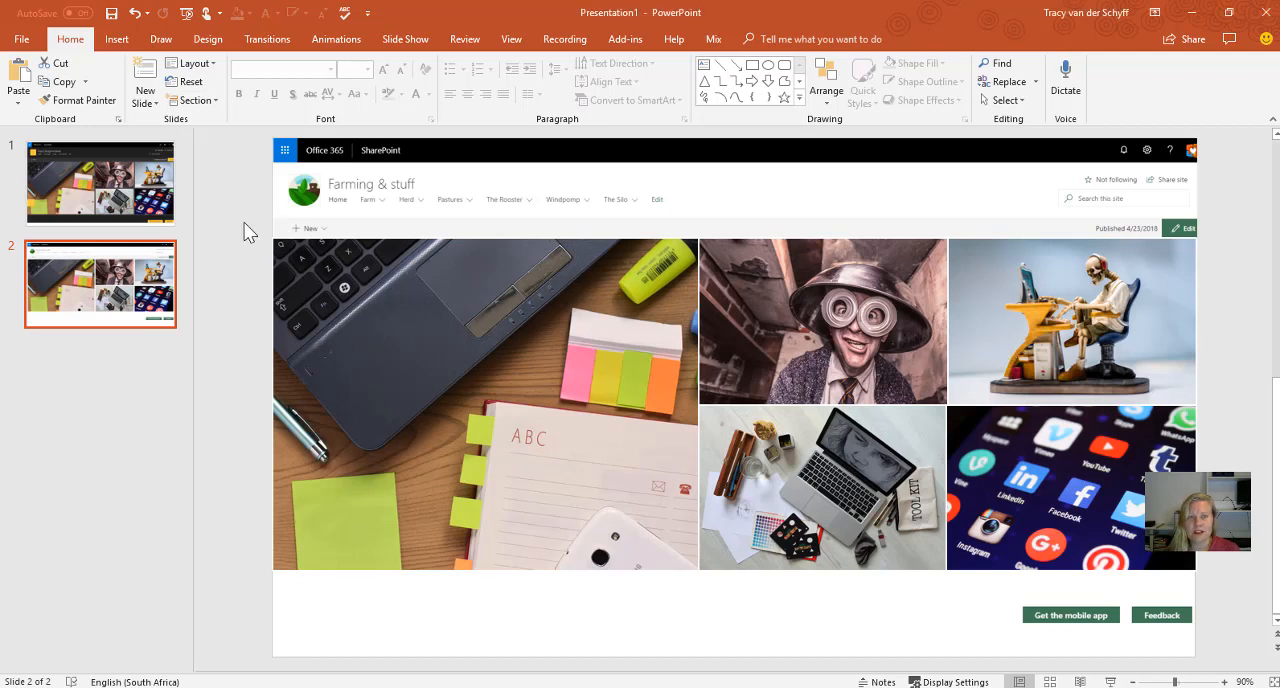
Select the intranet screenshot collage pictures, then deselect them again
{"action": "left_click", "coordinate": [100, 182]}
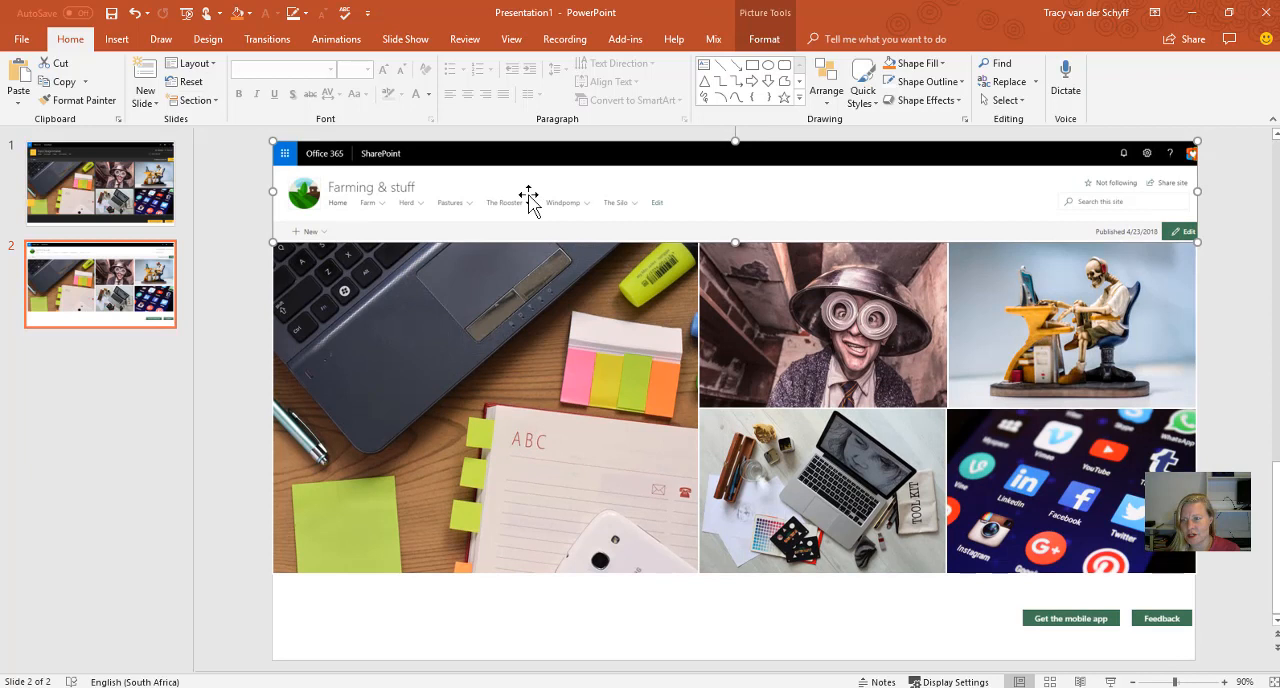
{"action": "mouse_move", "coordinate": [736, 258]}
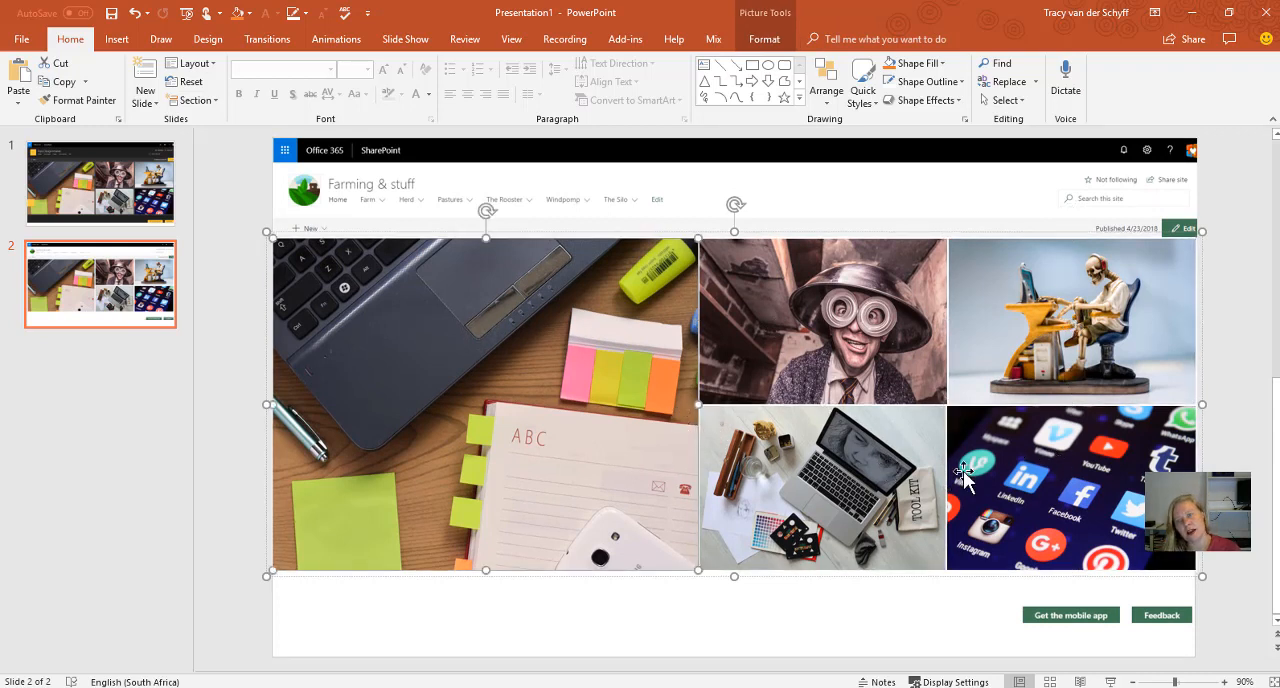
{"action": "mouse_move", "coordinate": [264, 330]}
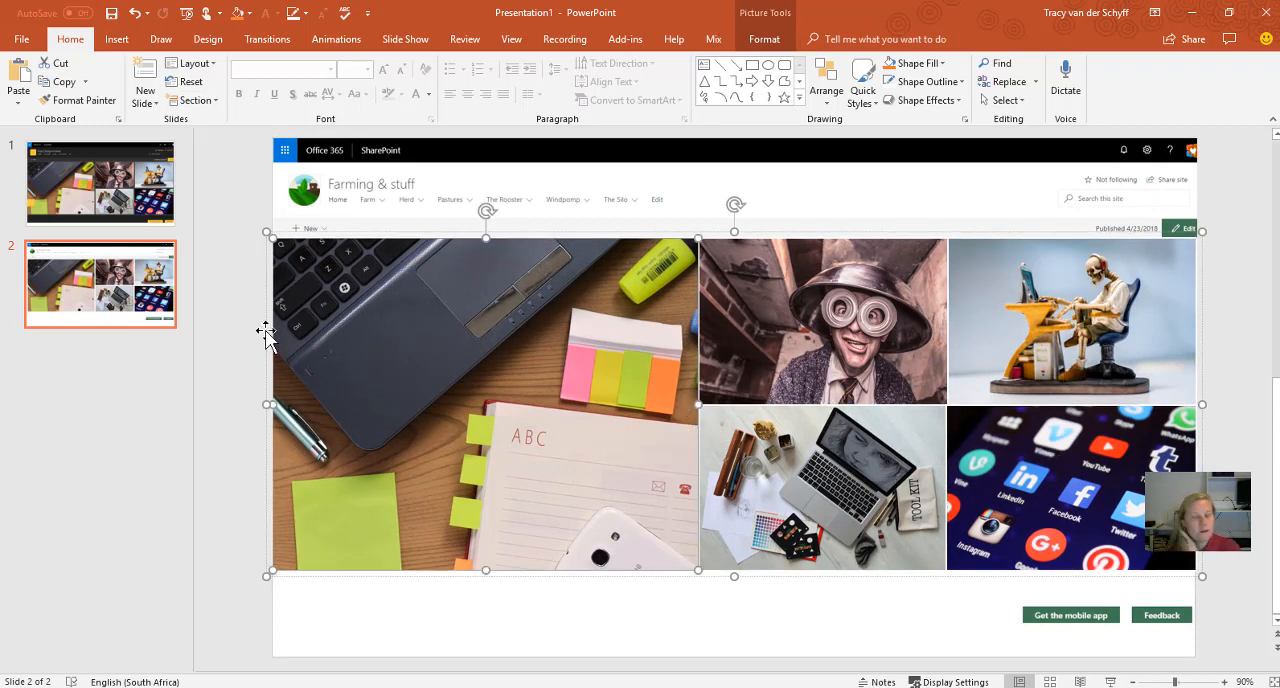
{"action": "left_click", "coordinate": [262, 272]}
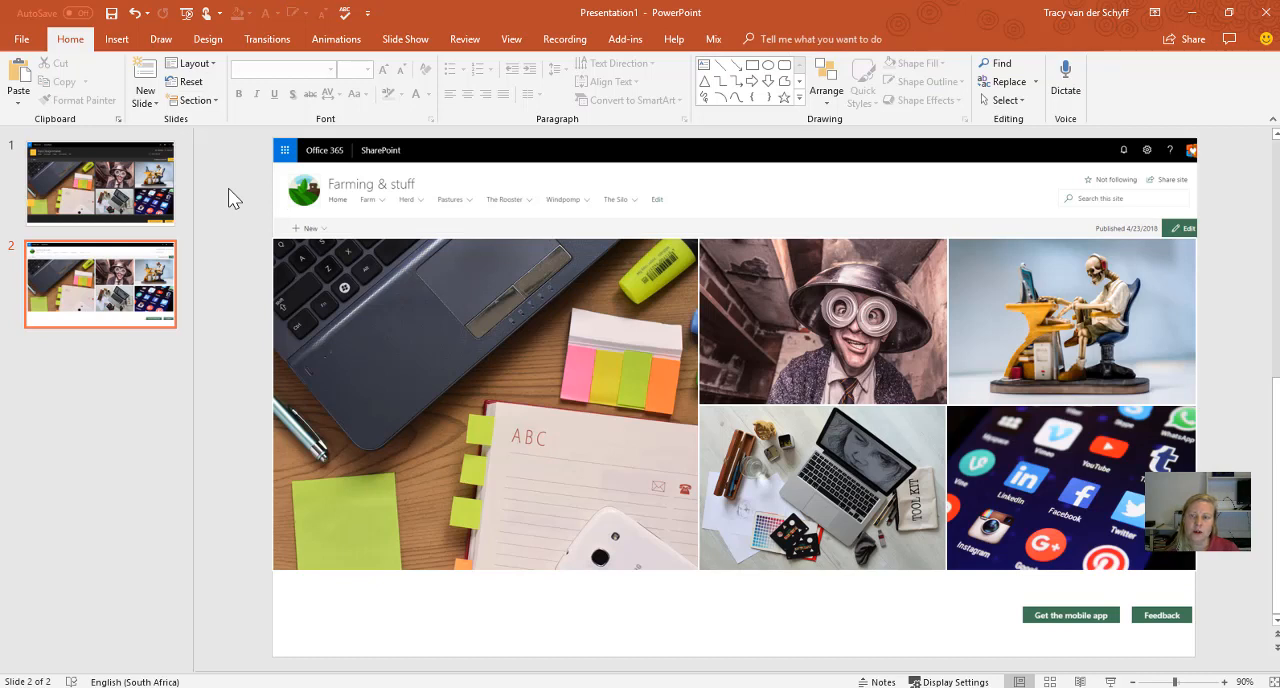
{"action": "mouse_move", "coordinate": [482, 288]}
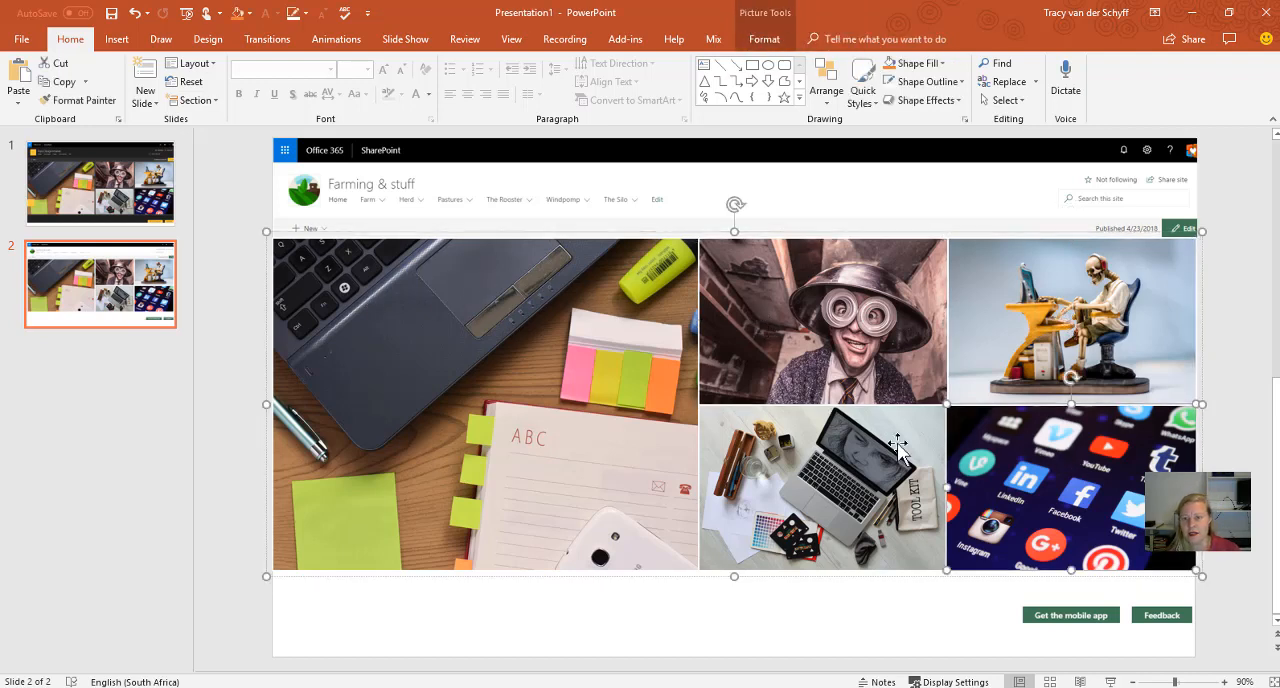
{"action": "mouse_move", "coordinate": [1008, 456]}
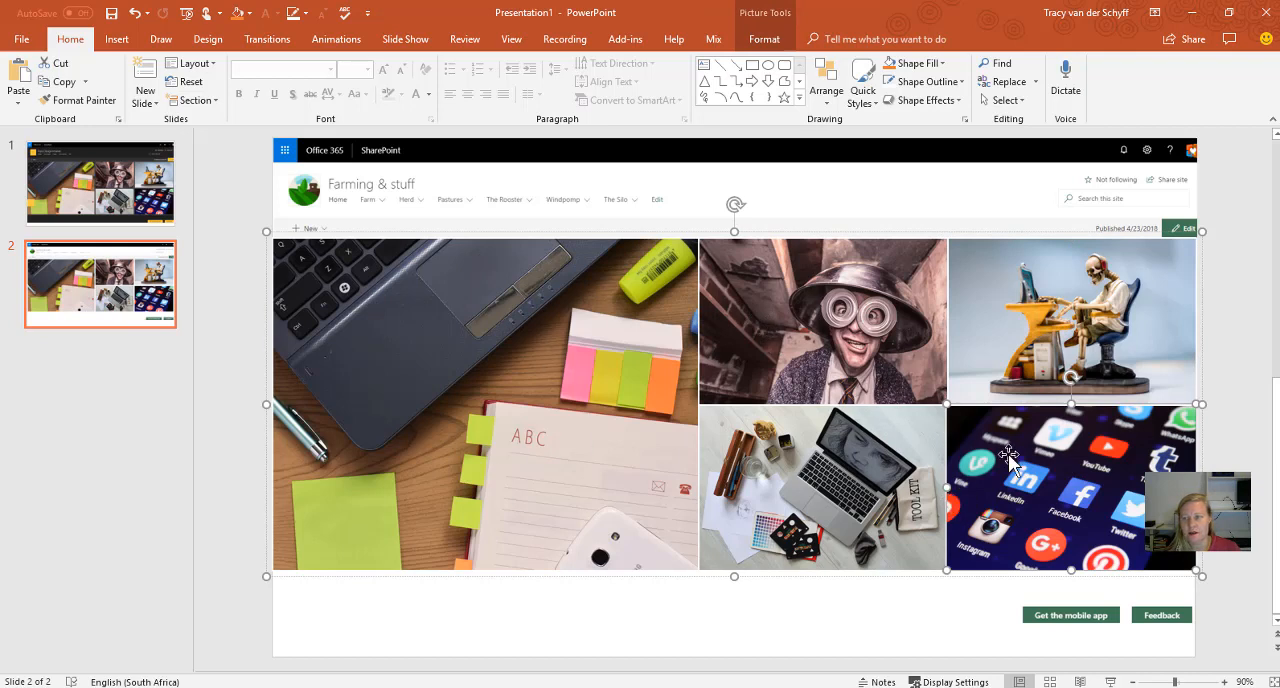
{"action": "mouse_move", "coordinate": [508, 370]}
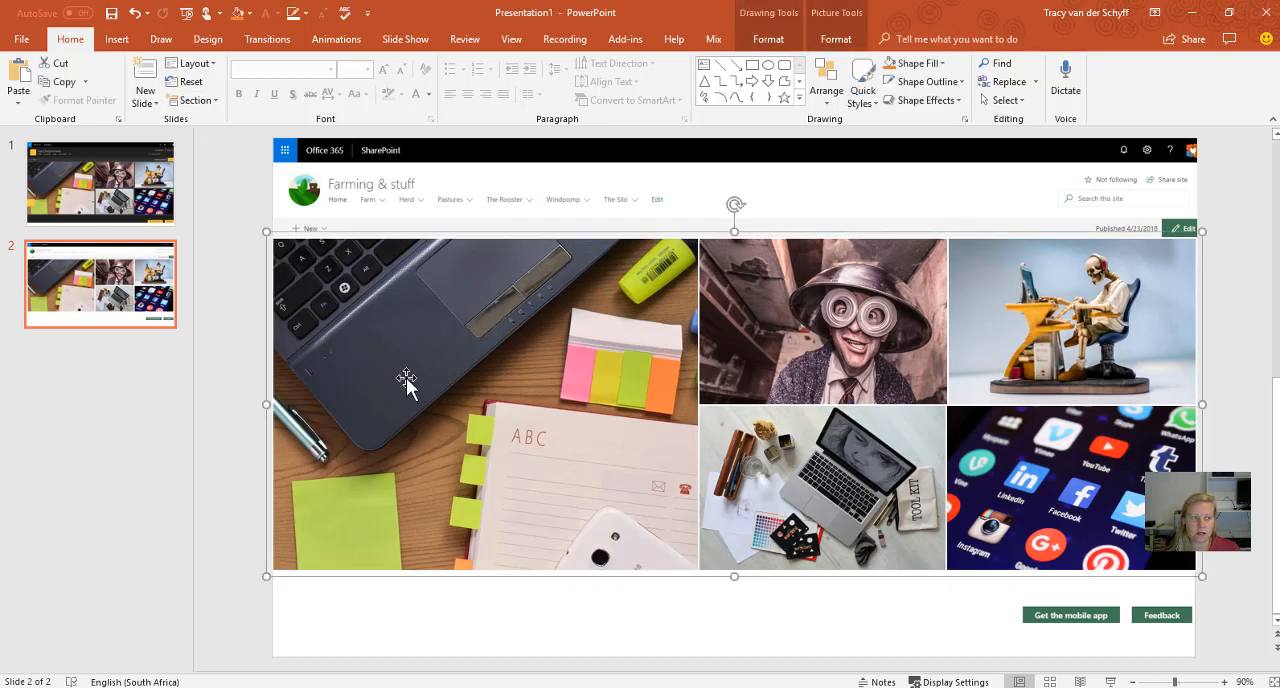
{"action": "mouse_move", "coordinate": [760, 44]}
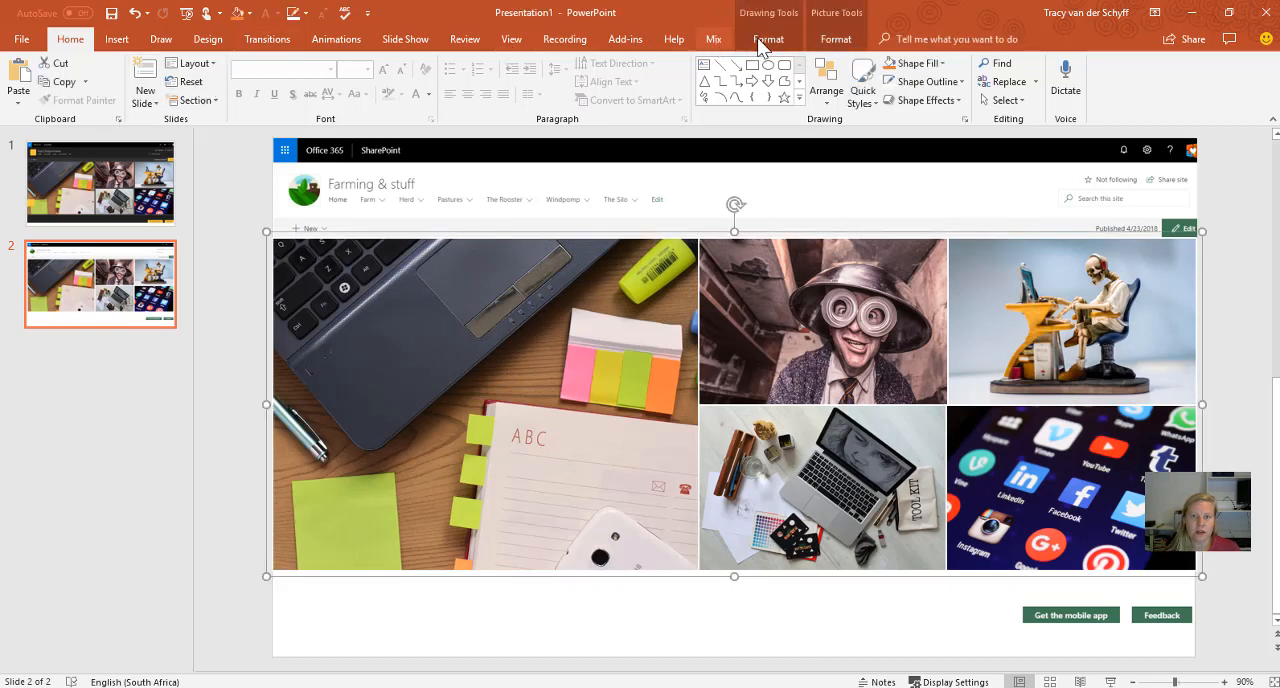
Try sepia and blue tints on the collage, settle on green, then go to slide 1
{"action": "left_click", "coordinate": [836, 40]}
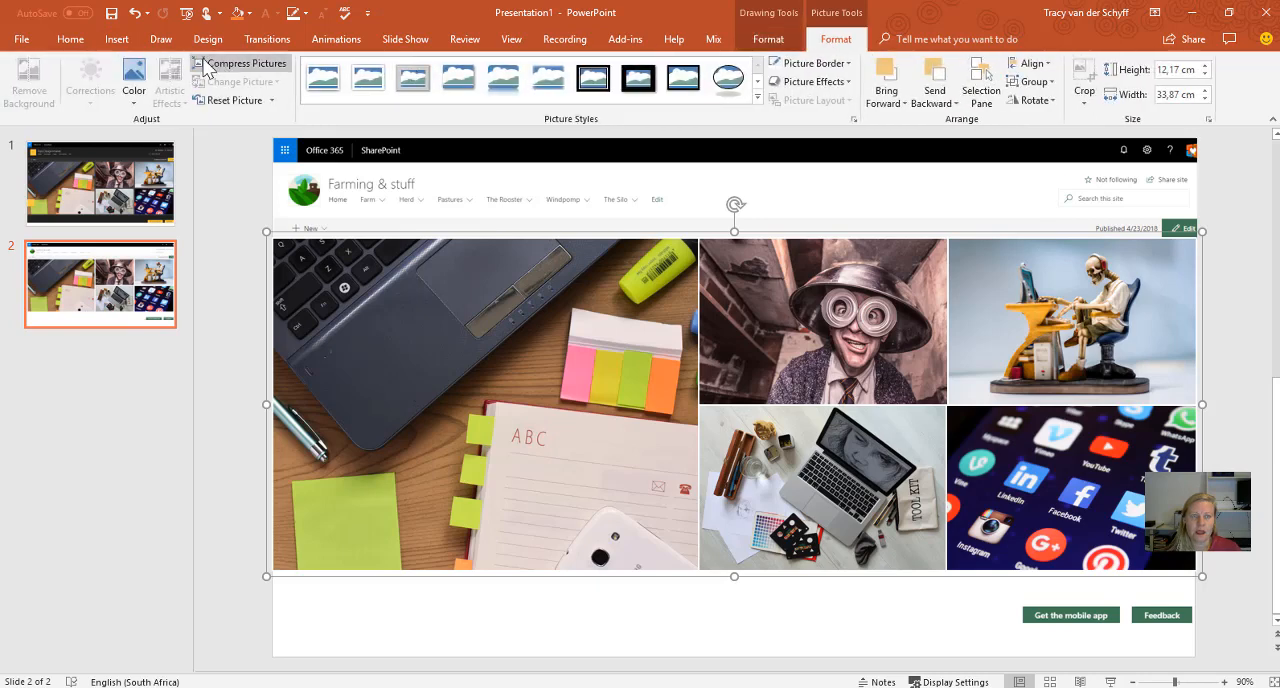
{"action": "left_click", "coordinate": [132, 82]}
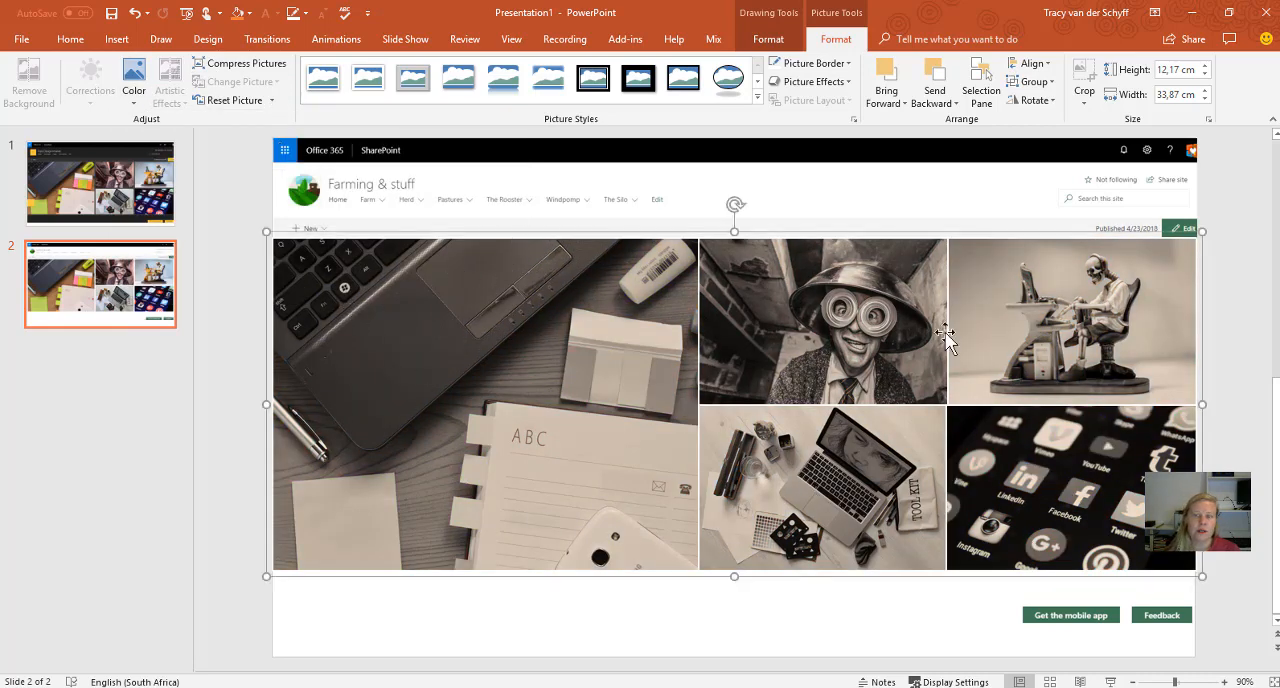
{"action": "mouse_move", "coordinate": [370, 340]}
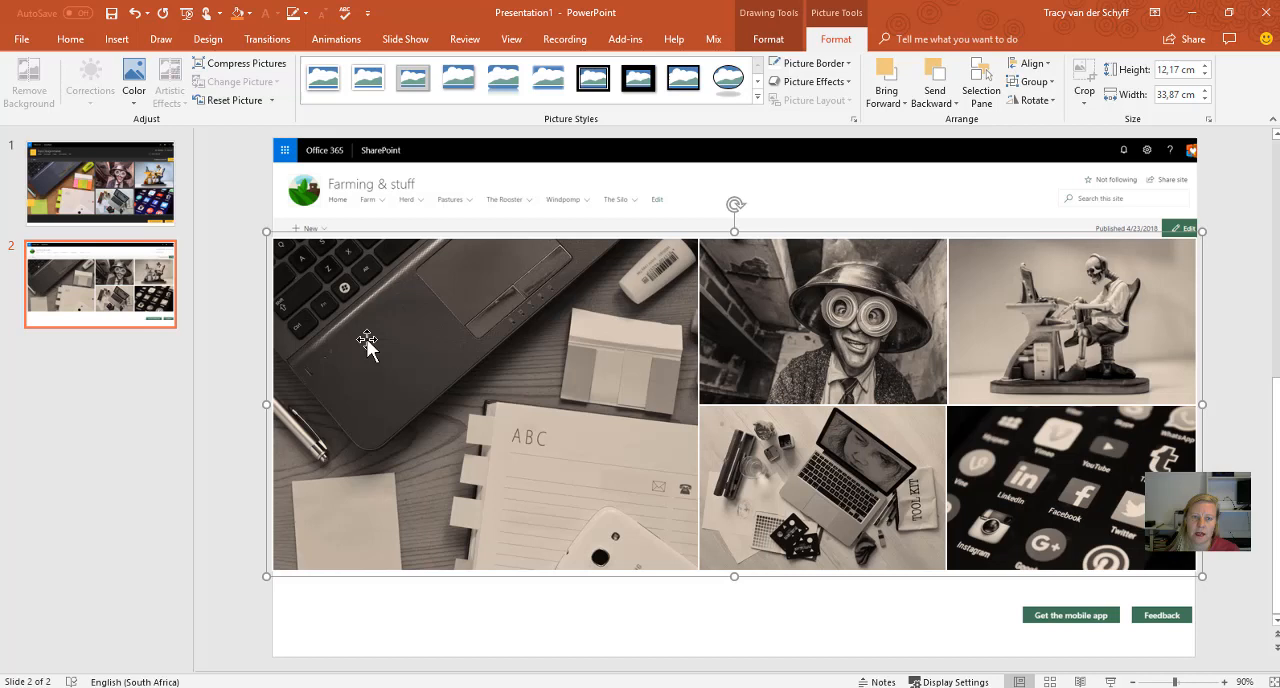
{"action": "mouse_move", "coordinate": [132, 84]}
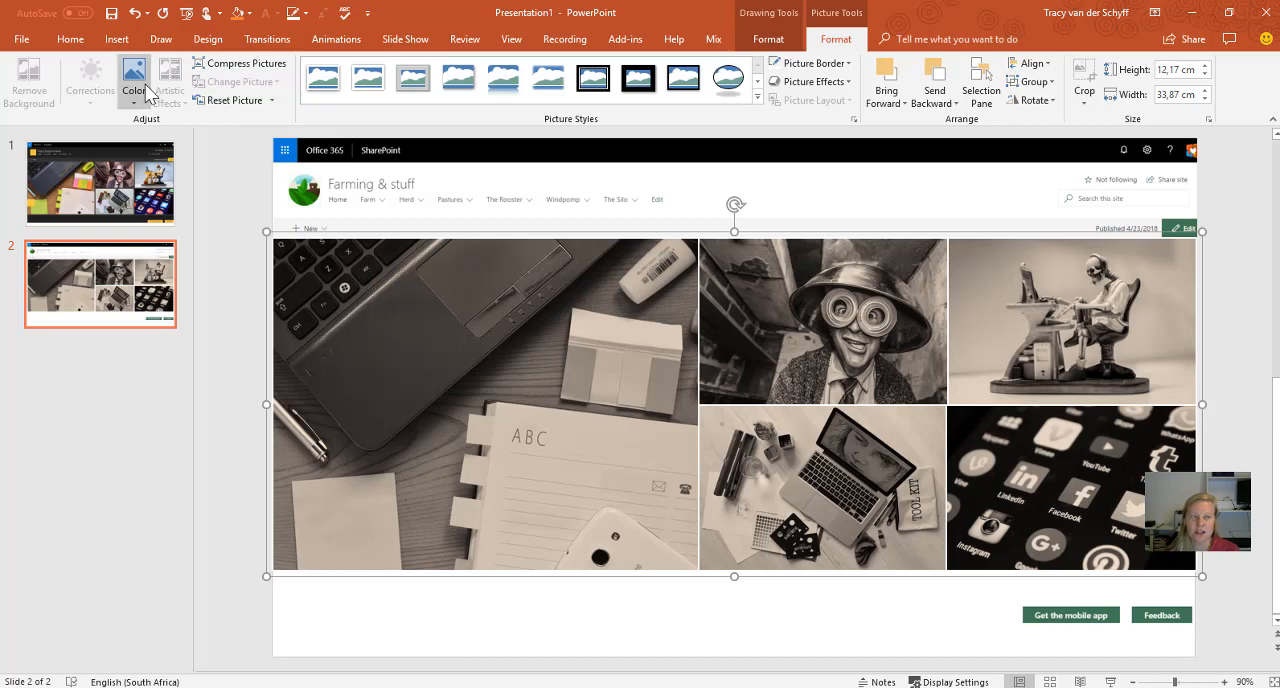
{"action": "mouse_move", "coordinate": [224, 232]}
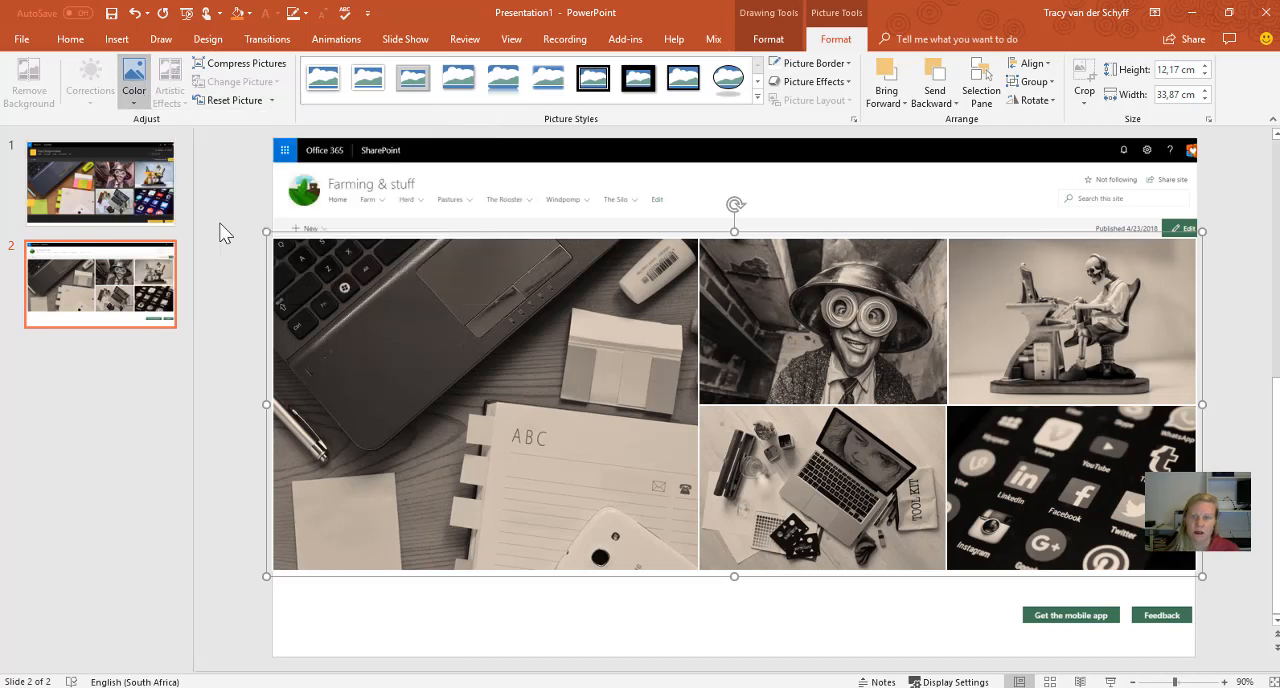
{"action": "left_click", "coordinate": [132, 82]}
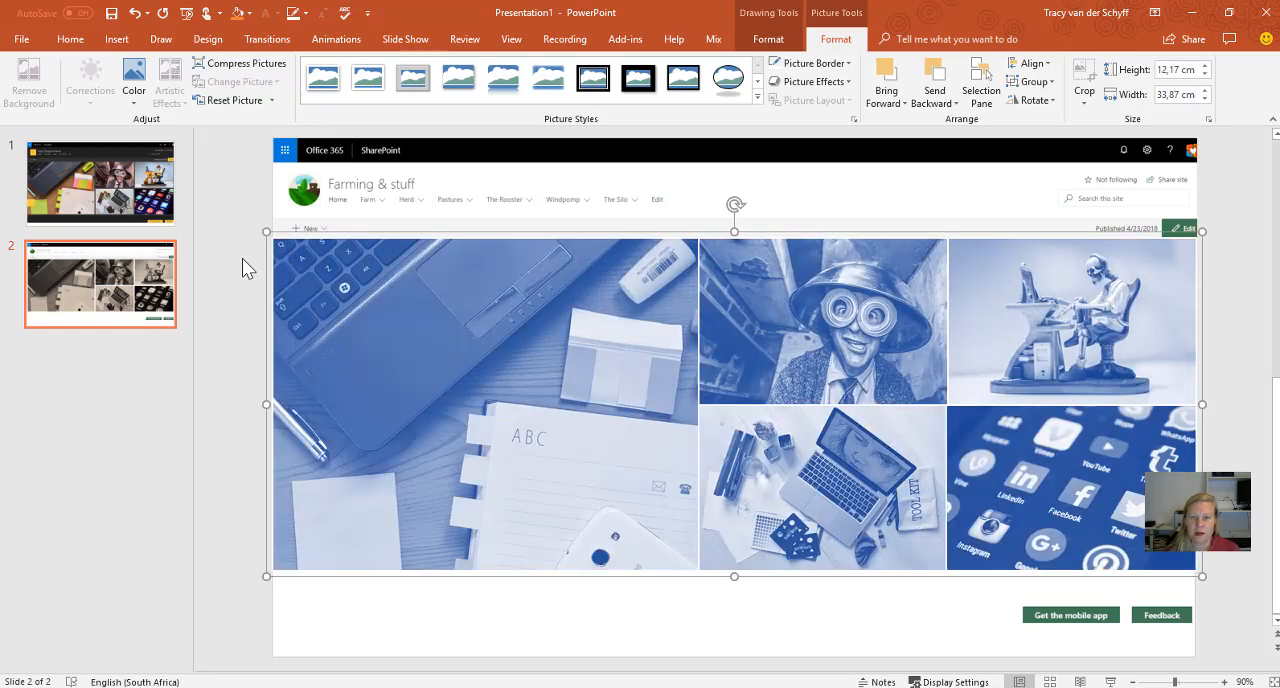
{"action": "left_click", "coordinate": [116, 40]}
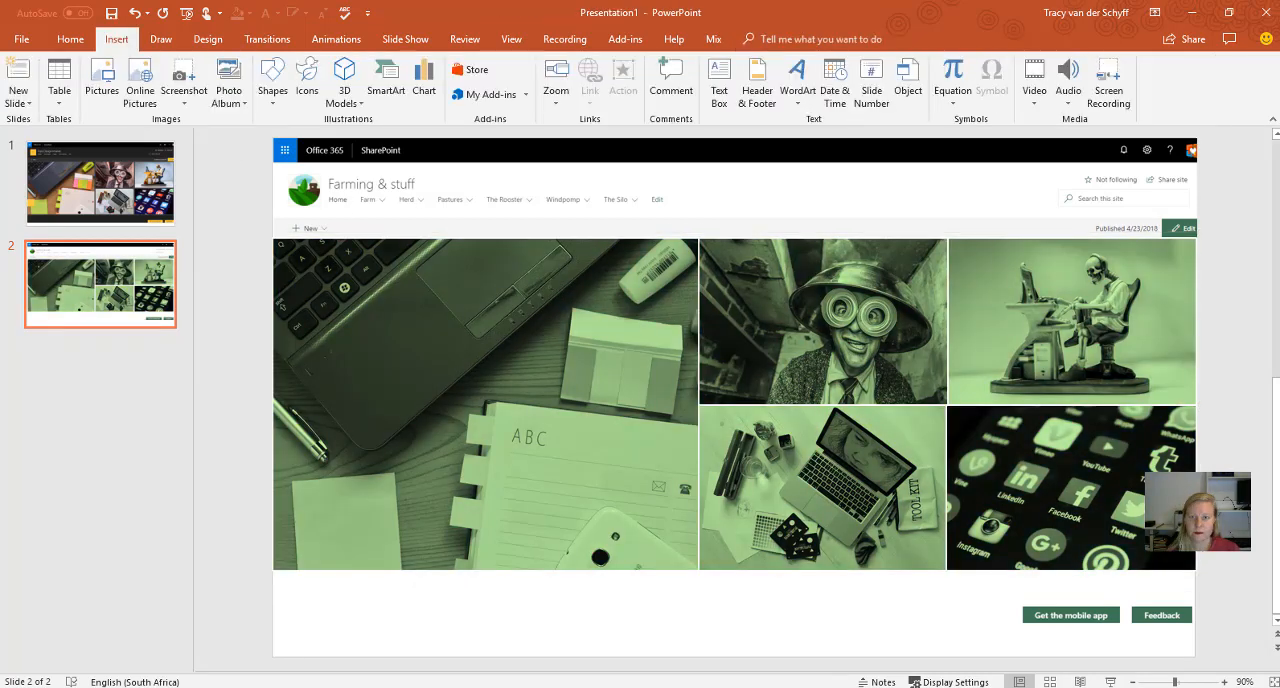
{"action": "mouse_move", "coordinate": [420, 188]}
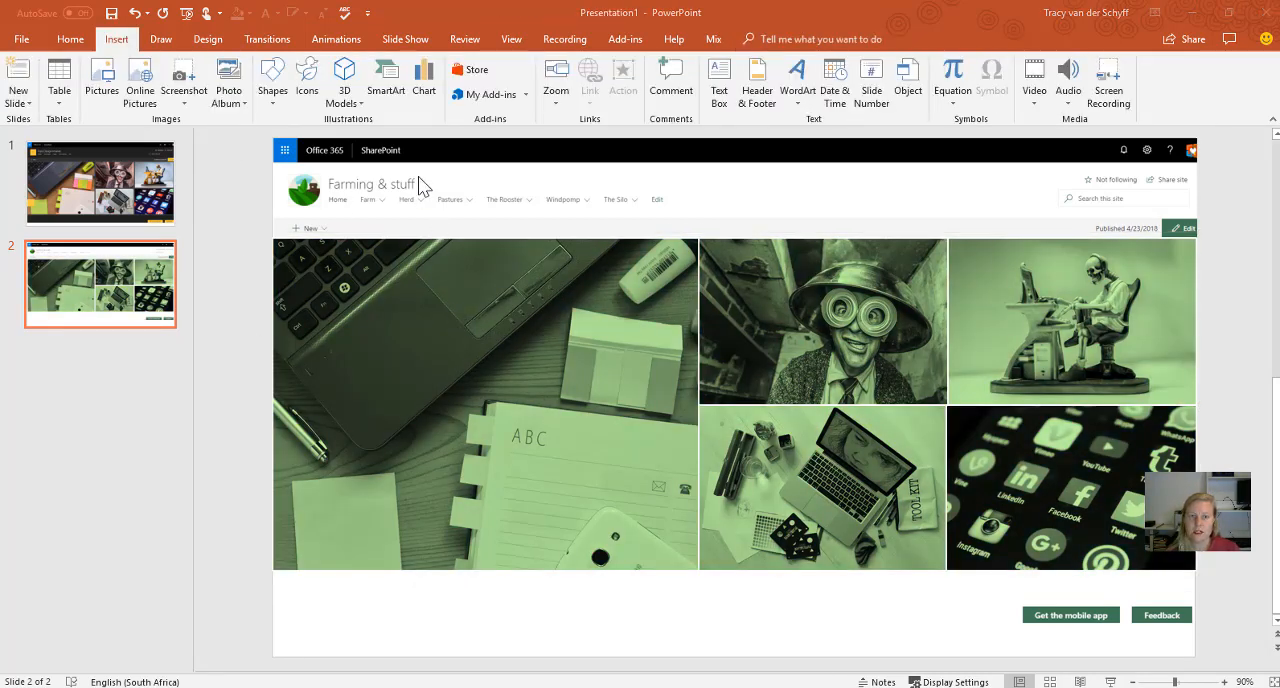
{"action": "left_click", "coordinate": [100, 182]}
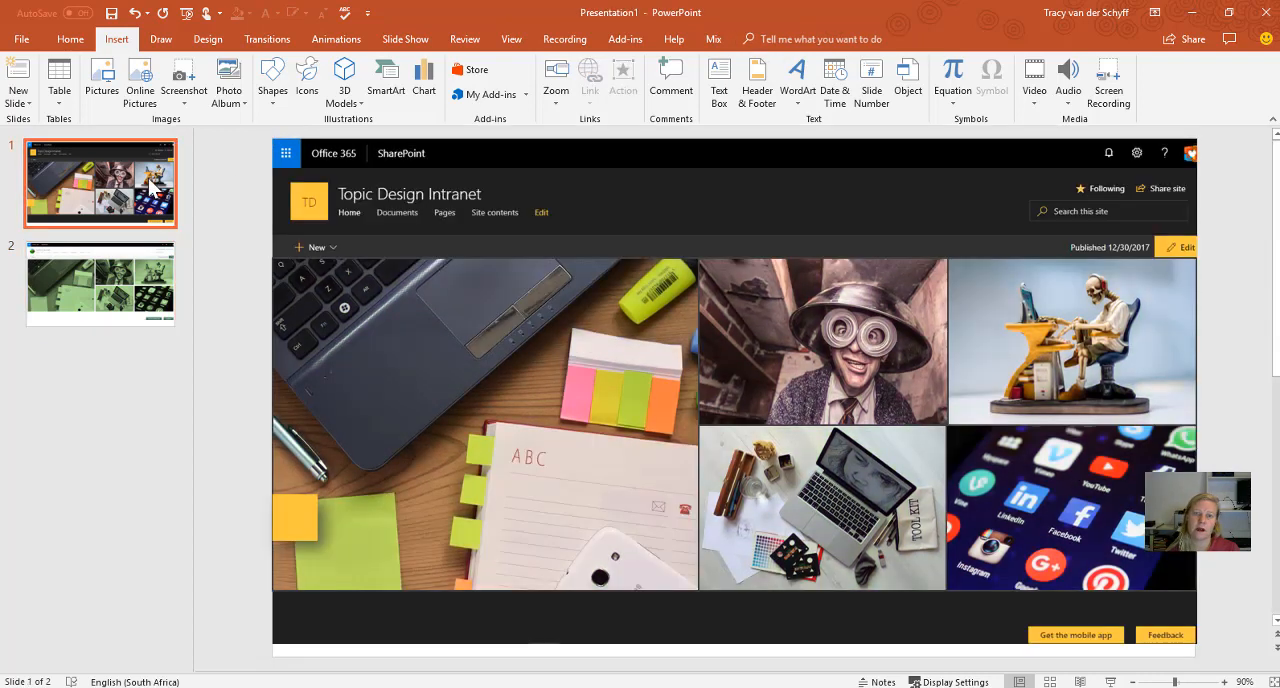
{"action": "mouse_move", "coordinate": [736, 168]}
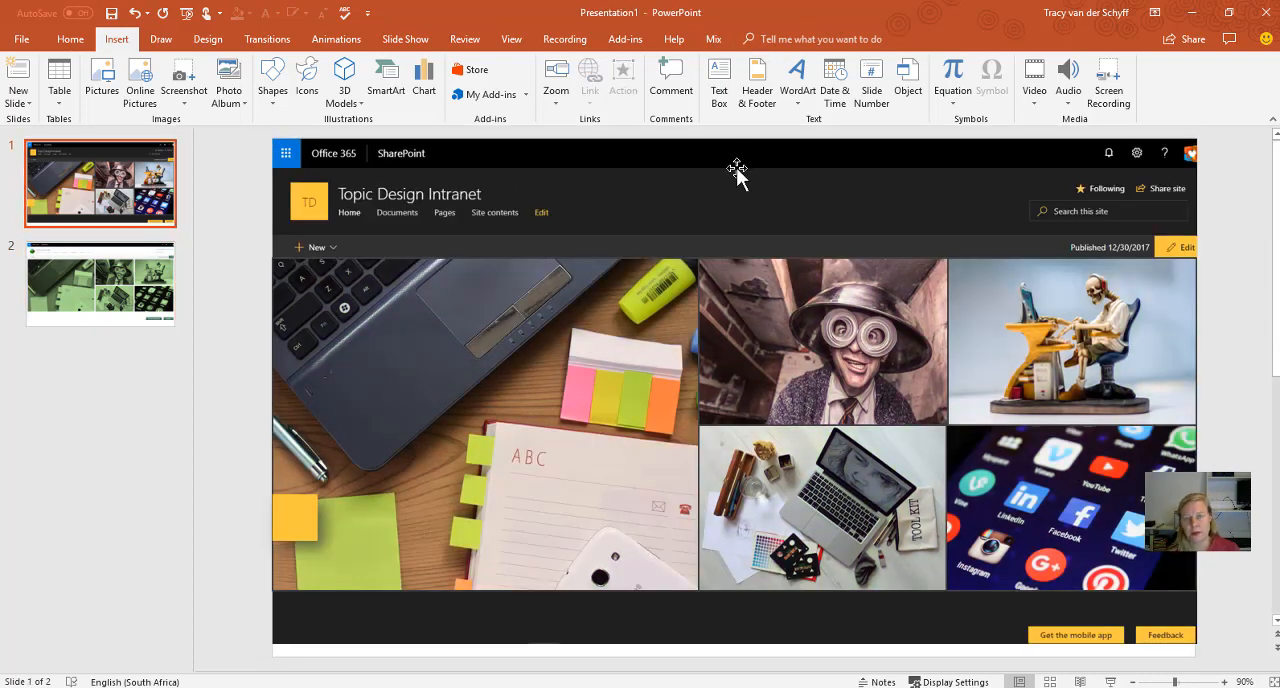
{"action": "mouse_move", "coordinate": [630, 410]}
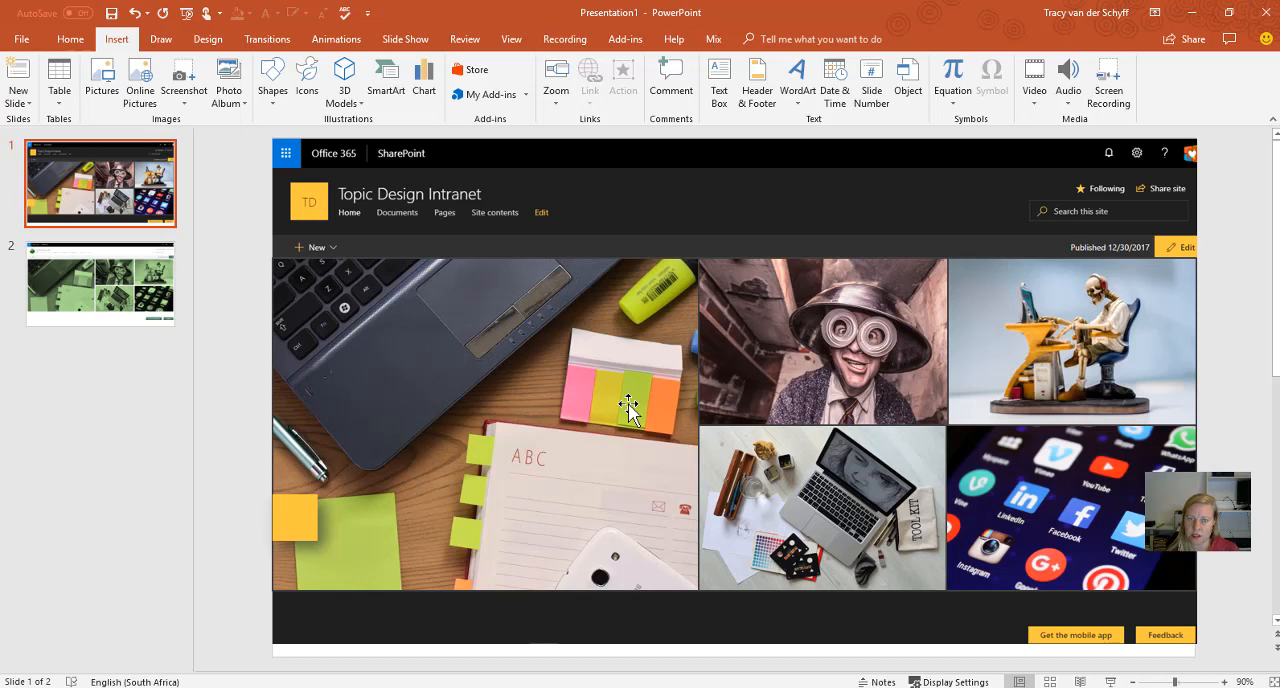
{"action": "mouse_move", "coordinate": [540, 344]}
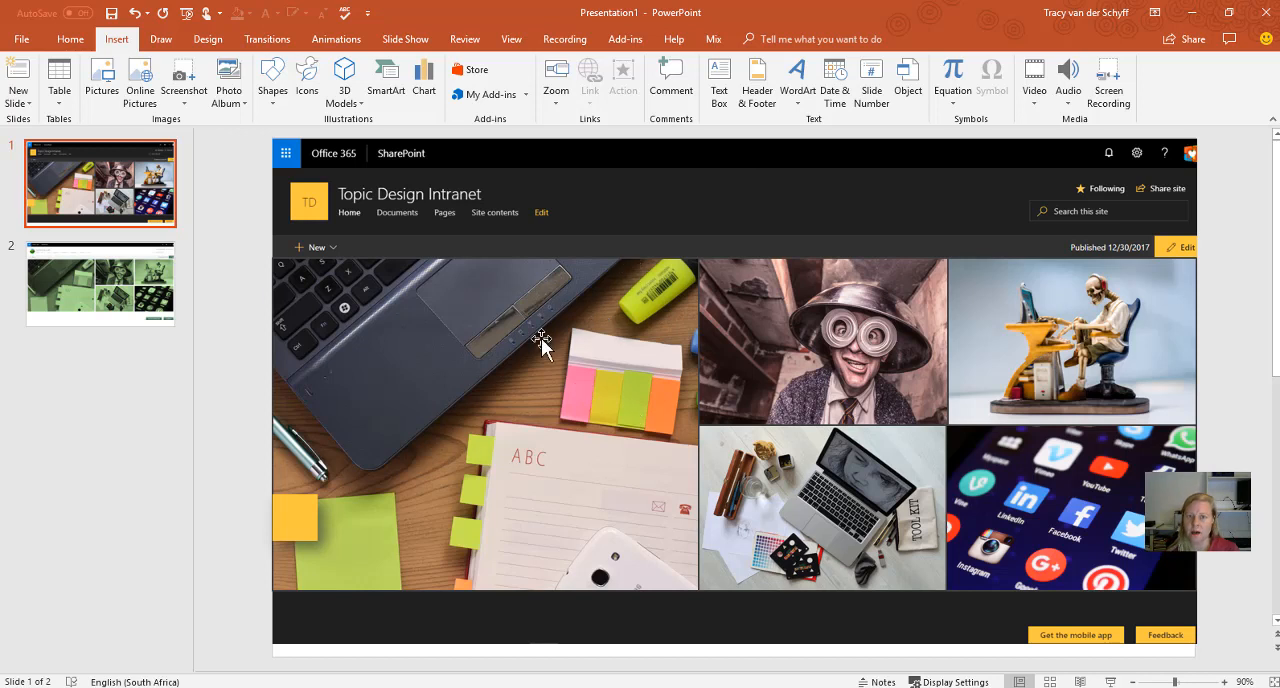
Remove the top-middle picture from the collage, leaving that cell blank
{"action": "left_click", "coordinate": [820, 340]}
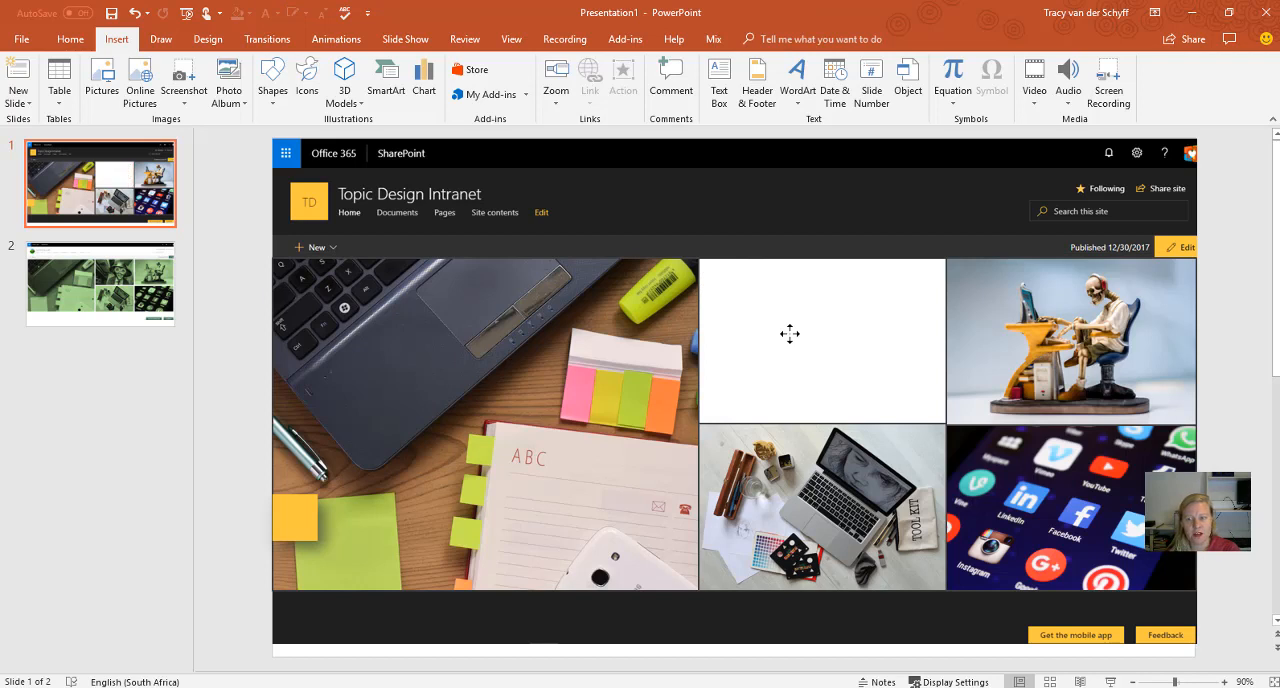
{"action": "mouse_move", "coordinate": [124, 76]}
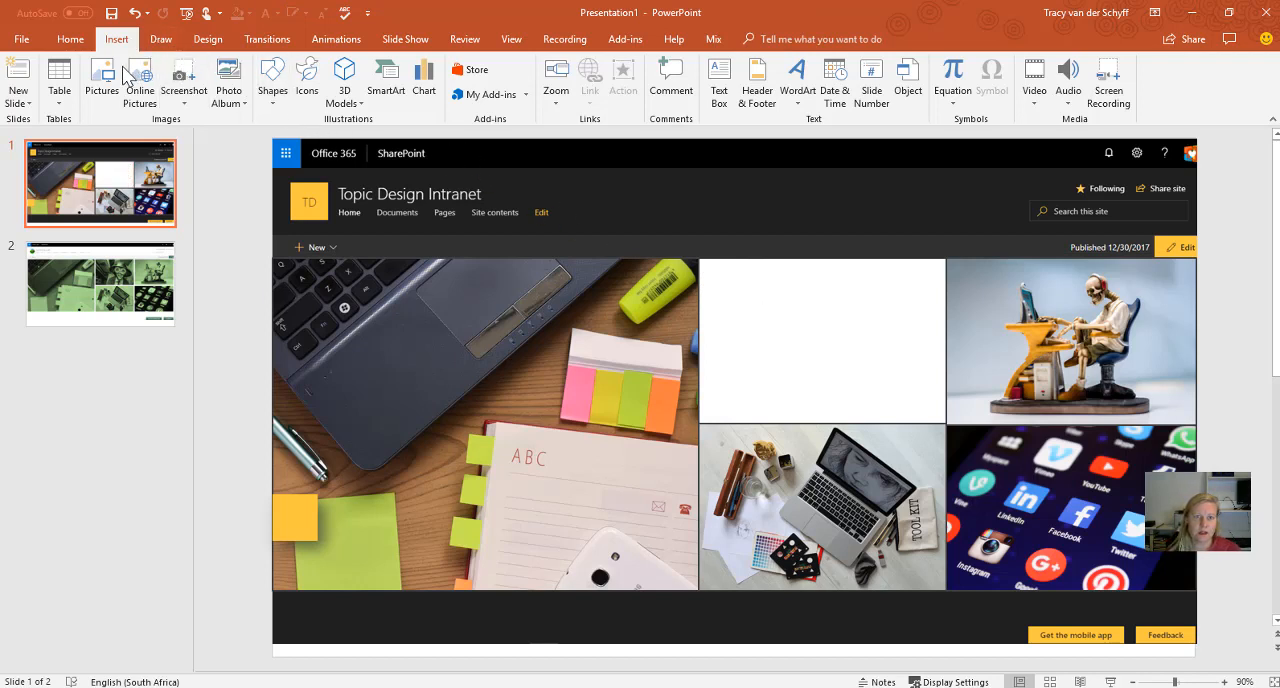
Insert image 184H from the Images folder into the empty top-middle collage space
{"action": "left_click", "coordinate": [100, 80]}
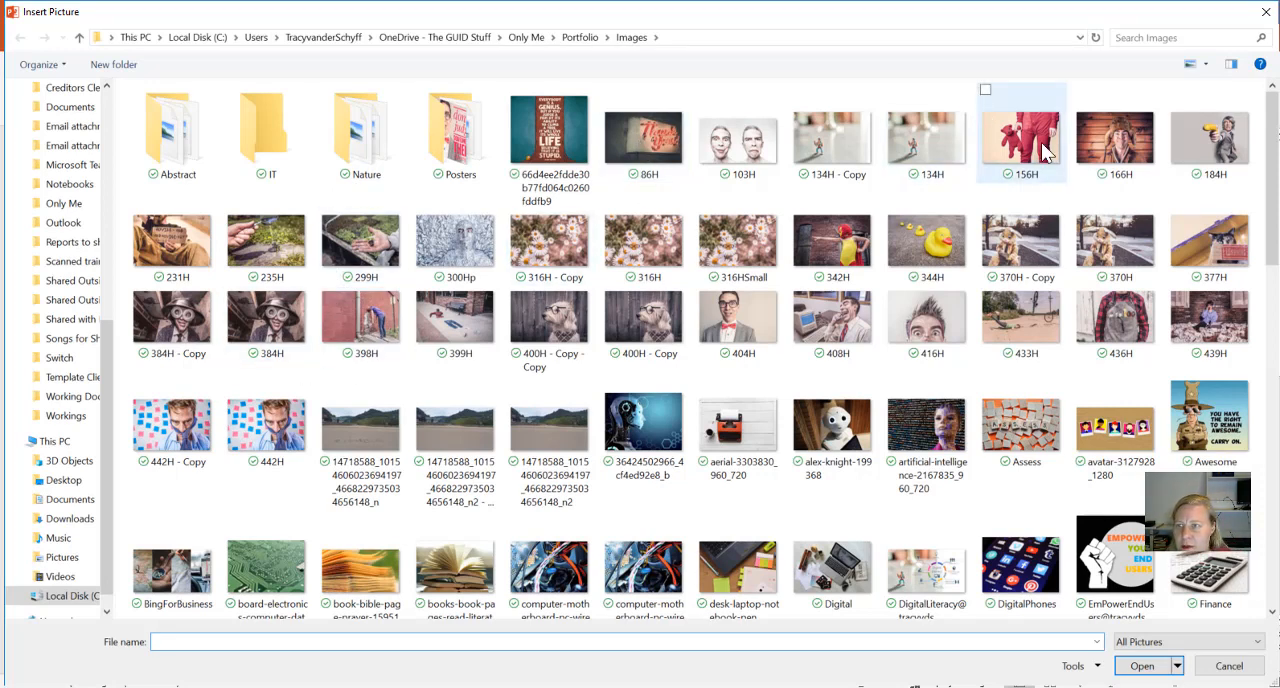
{"action": "left_click", "coordinate": [1208, 136]}
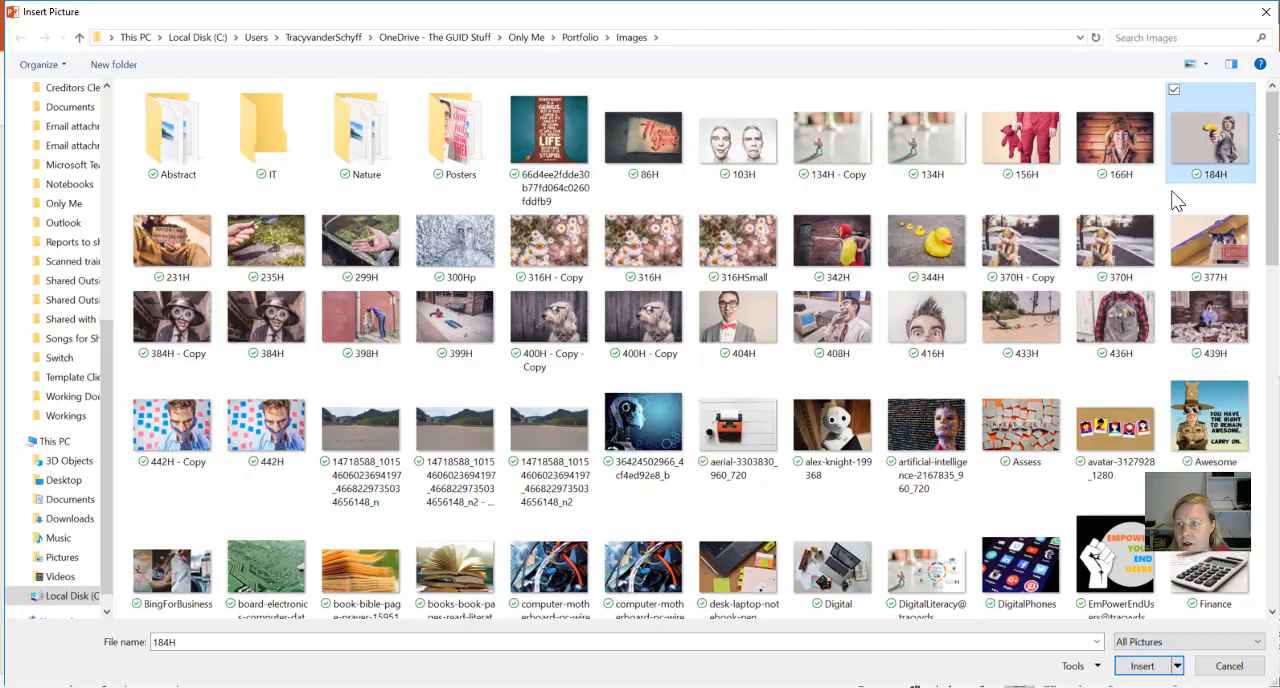
{"action": "left_click", "coordinate": [1140, 664]}
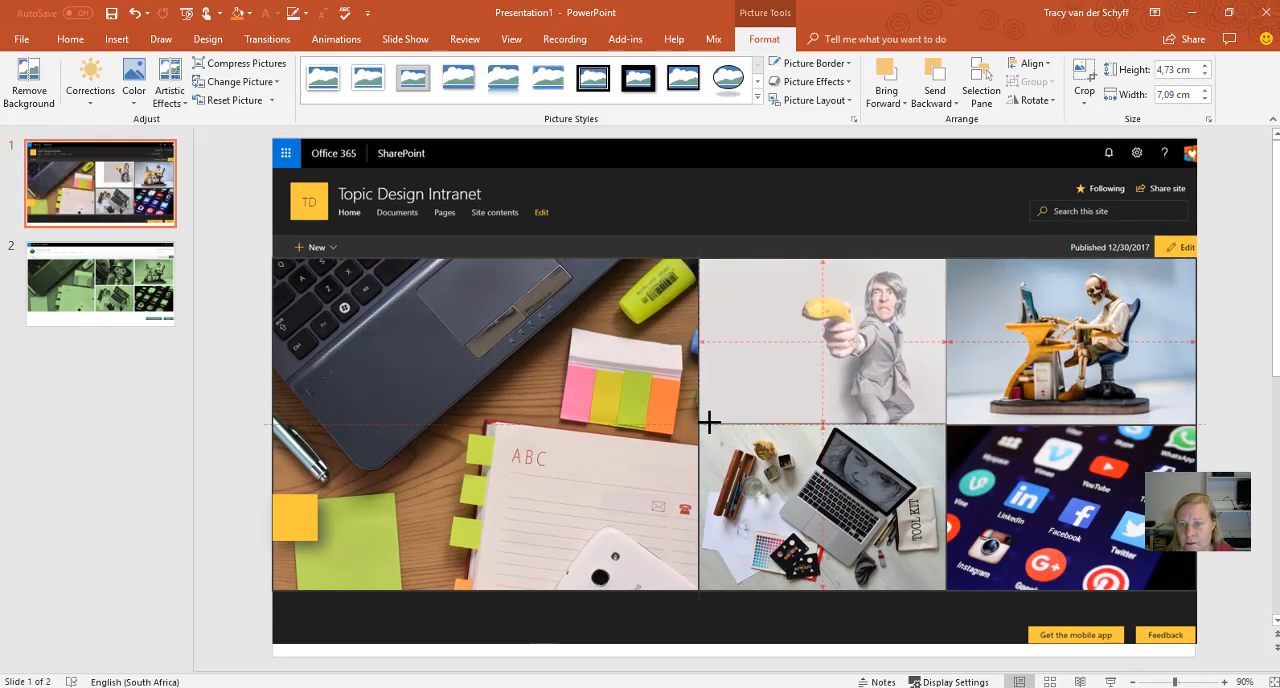
{"action": "left_click", "coordinate": [864, 520]}
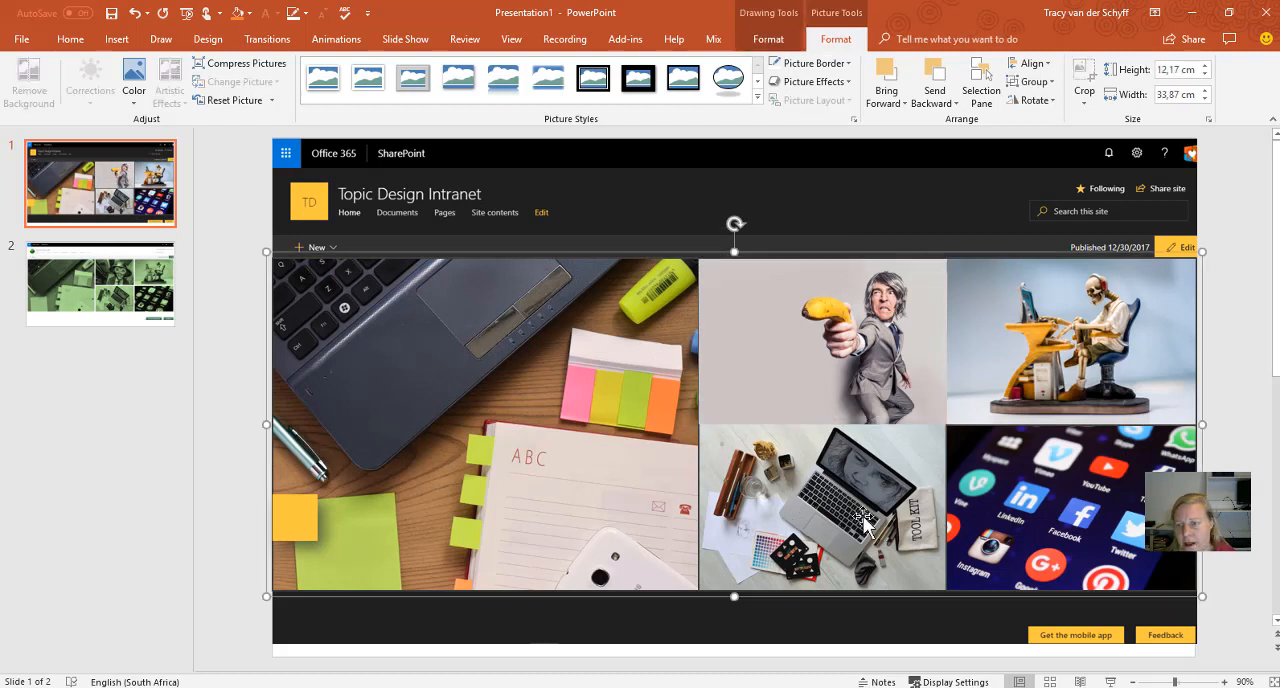
{"action": "left_click", "coordinate": [822, 504]}
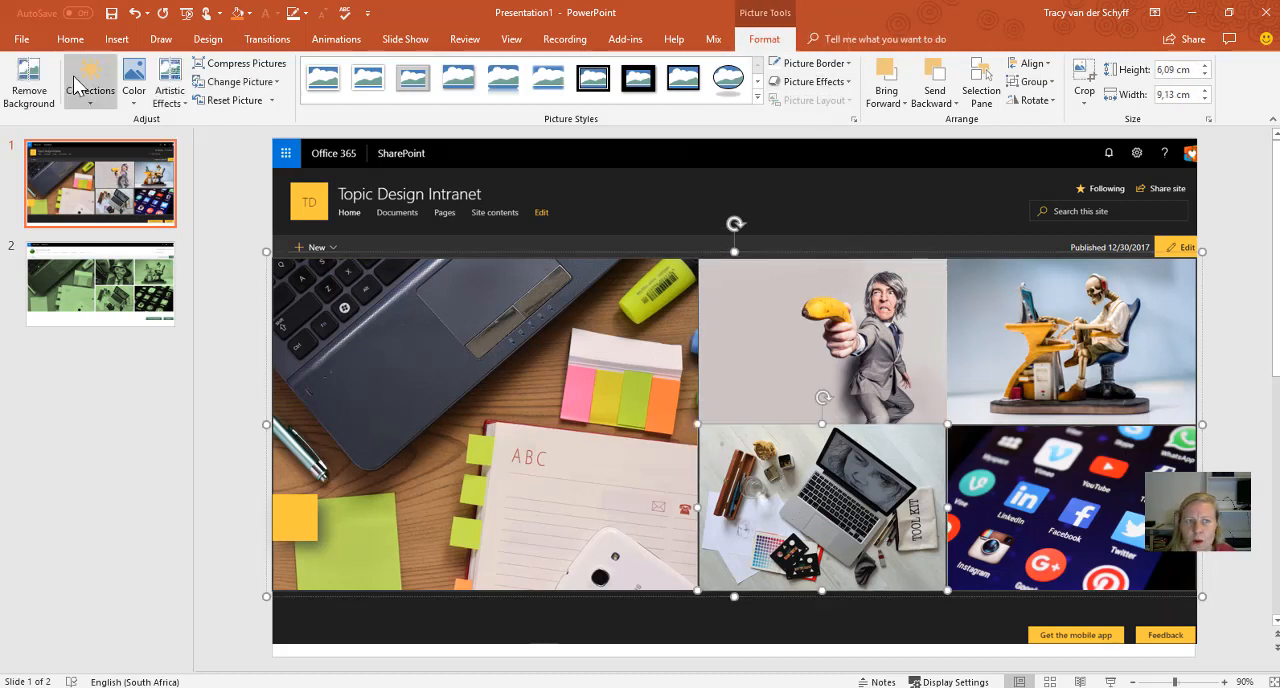
{"action": "left_click", "coordinate": [68, 40]}
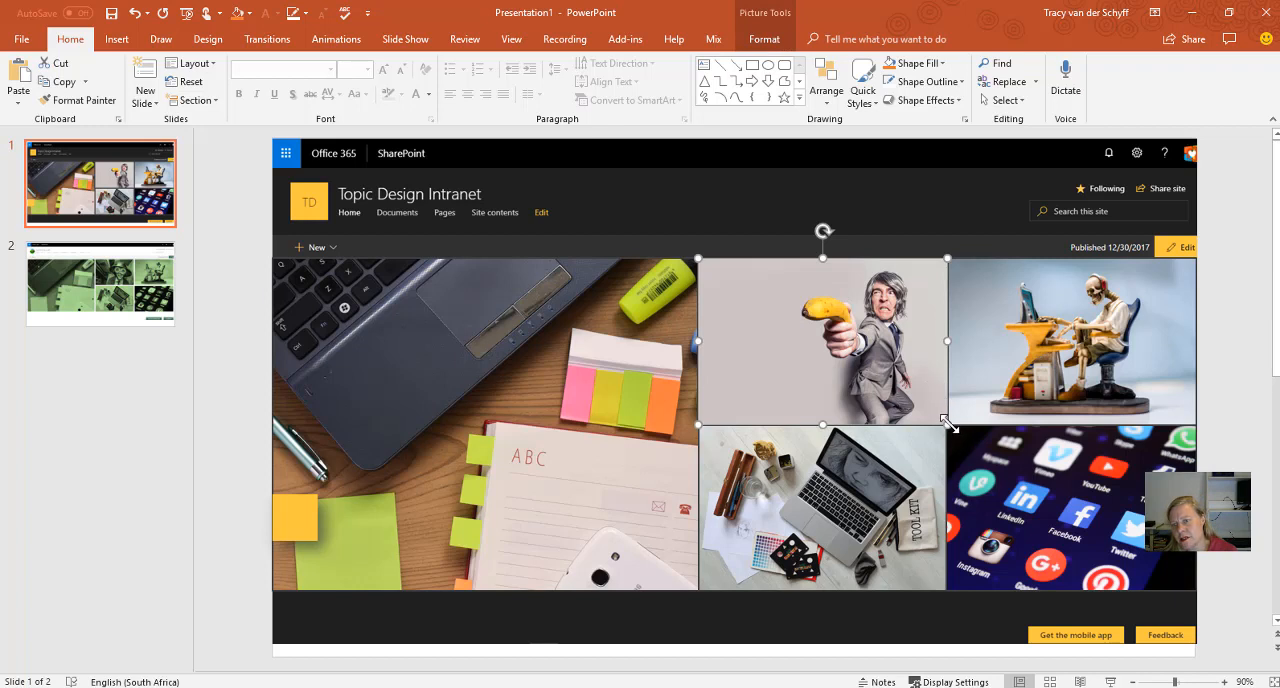
{"action": "mouse_move", "coordinate": [936, 440]}
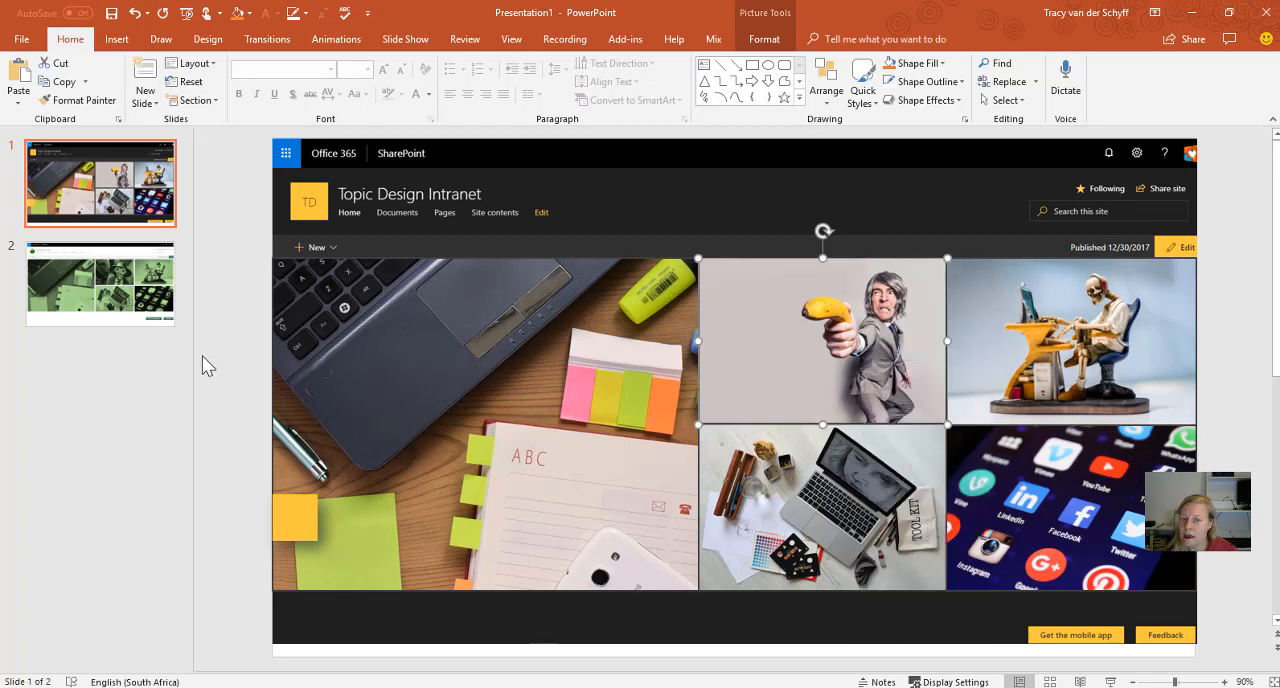
{"action": "left_click", "coordinate": [204, 366]}
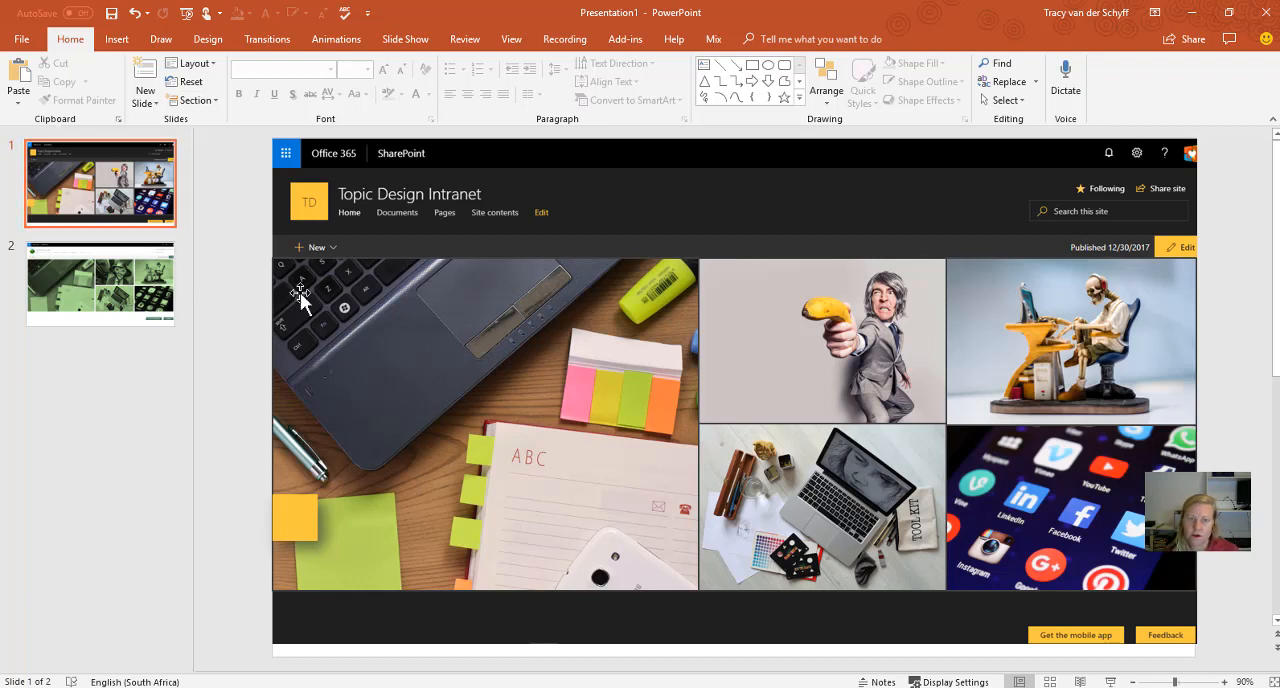
Select the whole collage and apply a yellow Recolor tint from the Color gallery
{"action": "left_click", "coordinate": [448, 336]}
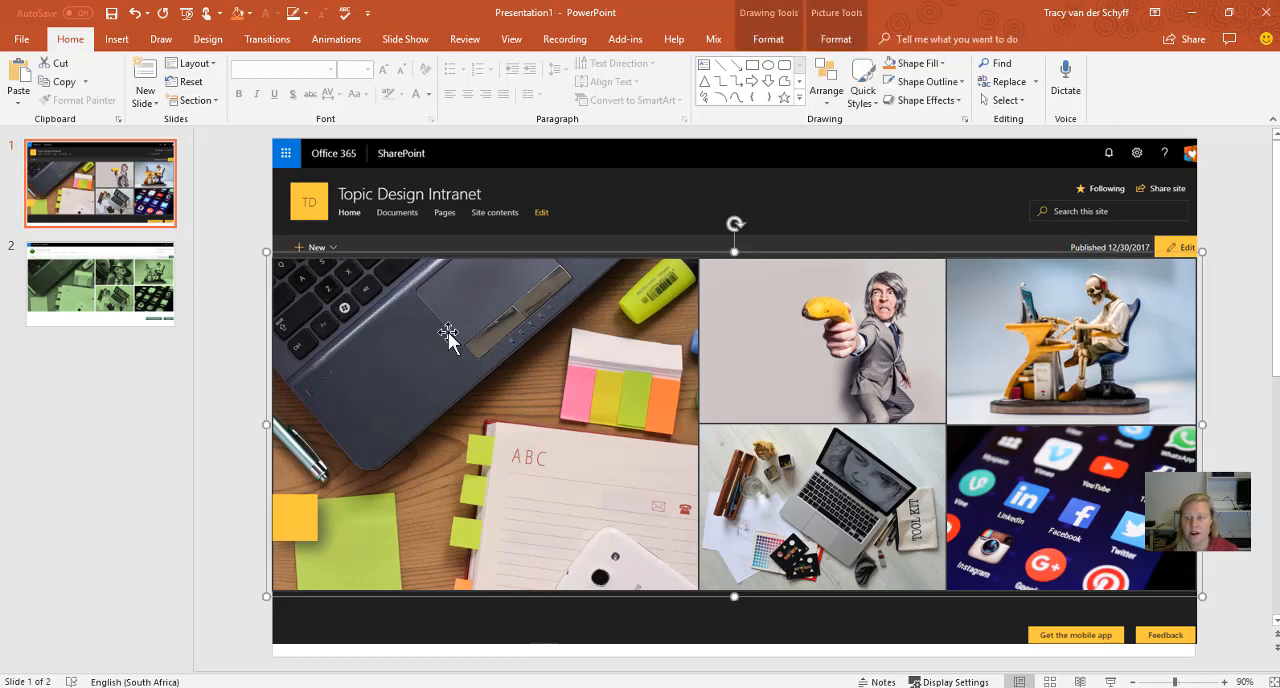
{"action": "mouse_move", "coordinate": [310, 350]}
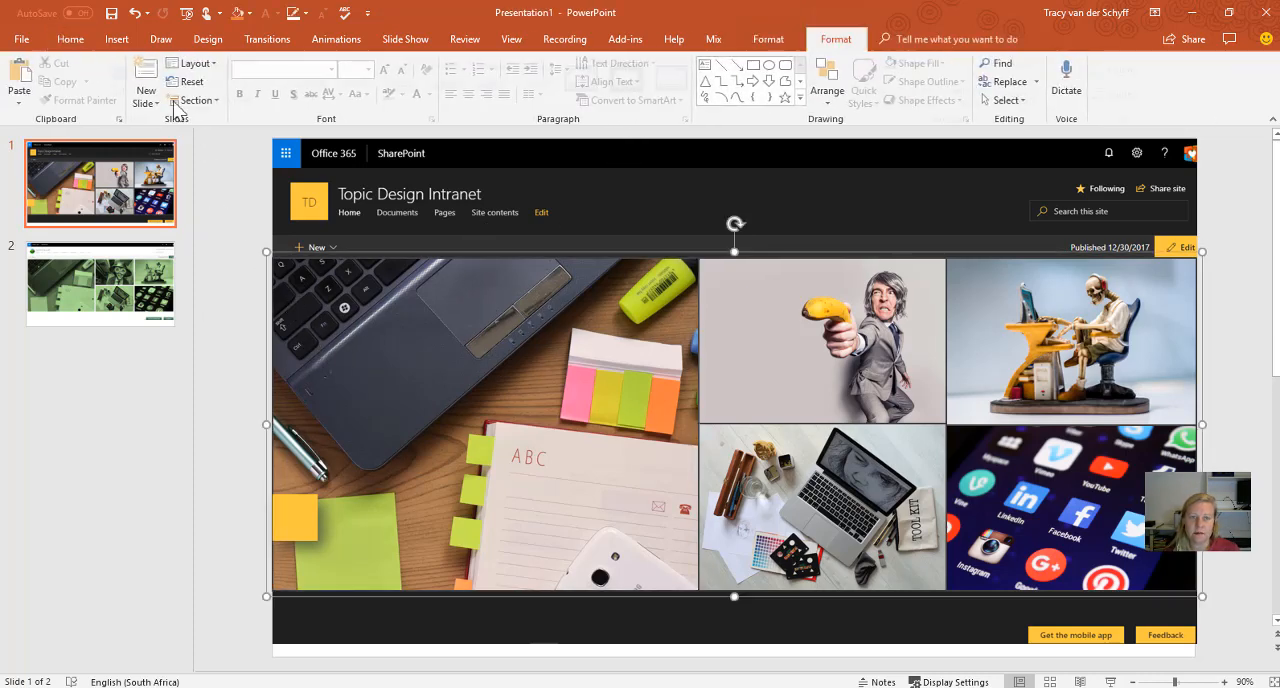
{"action": "left_click", "coordinate": [132, 80]}
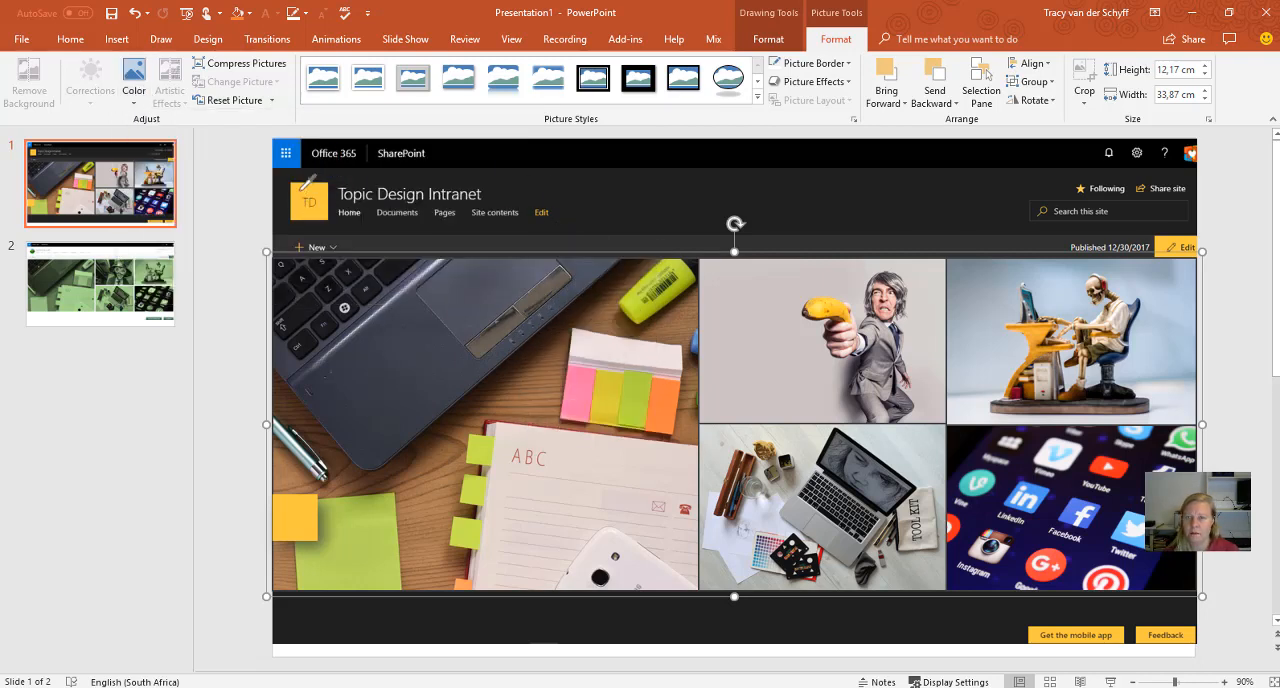
{"action": "left_click", "coordinate": [132, 82]}
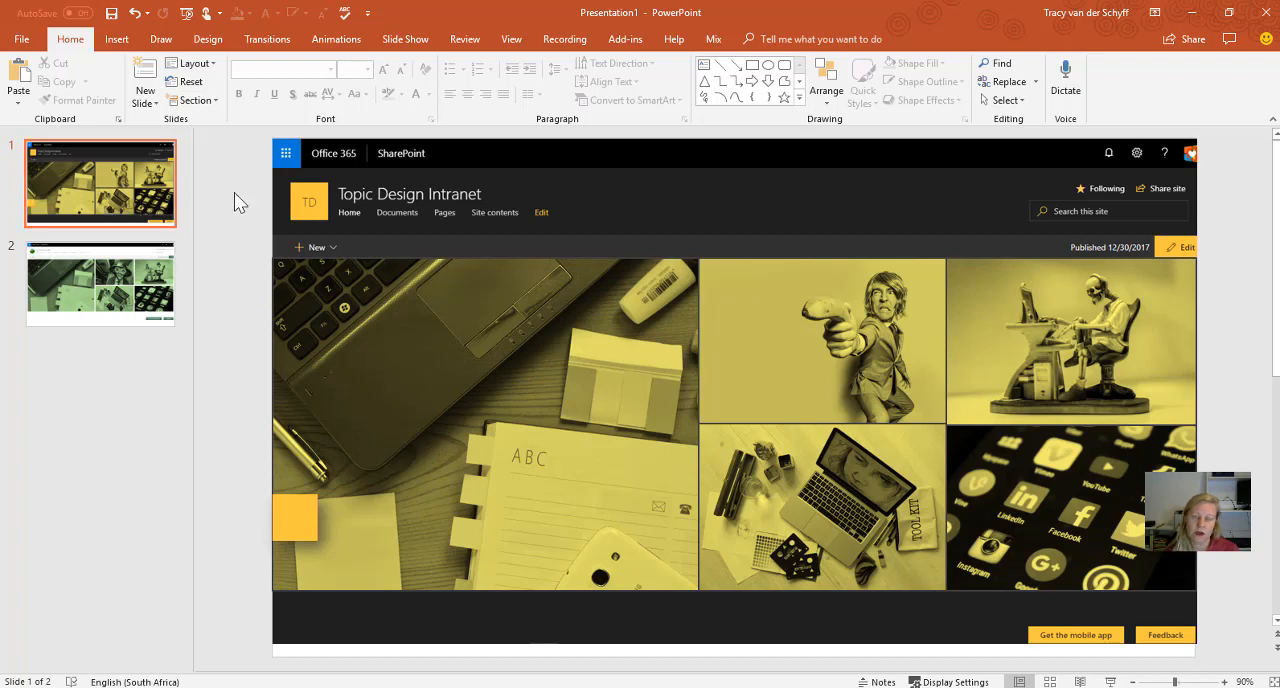
{"action": "mouse_move", "coordinate": [740, 82]}
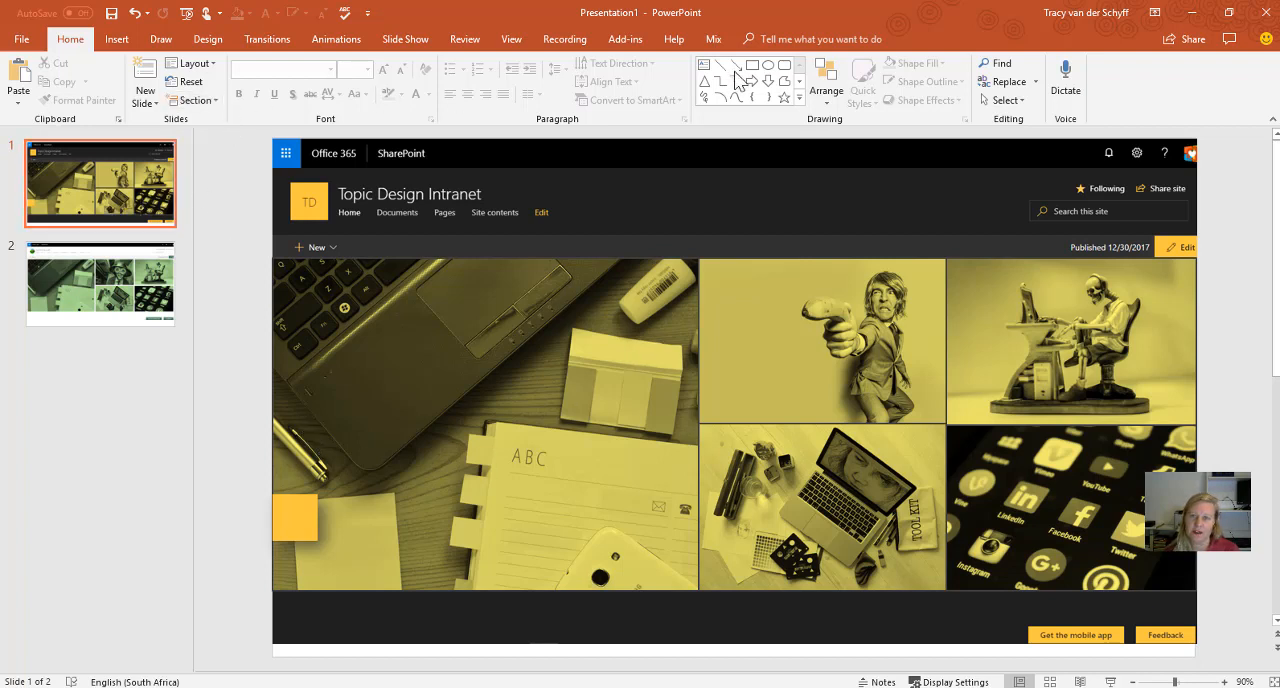
Trial Black and White and Grayscale presets on the collage, then settle on Sepia
{"action": "left_click", "coordinate": [732, 424]}
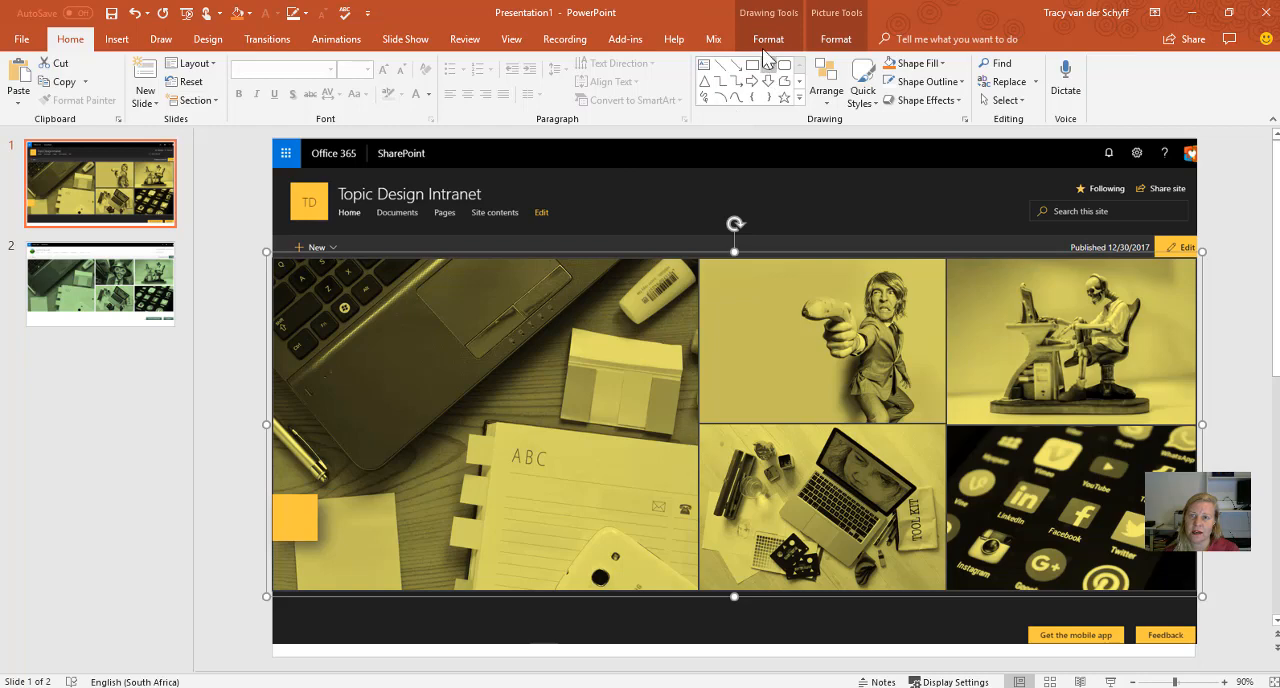
{"action": "left_click", "coordinate": [132, 84]}
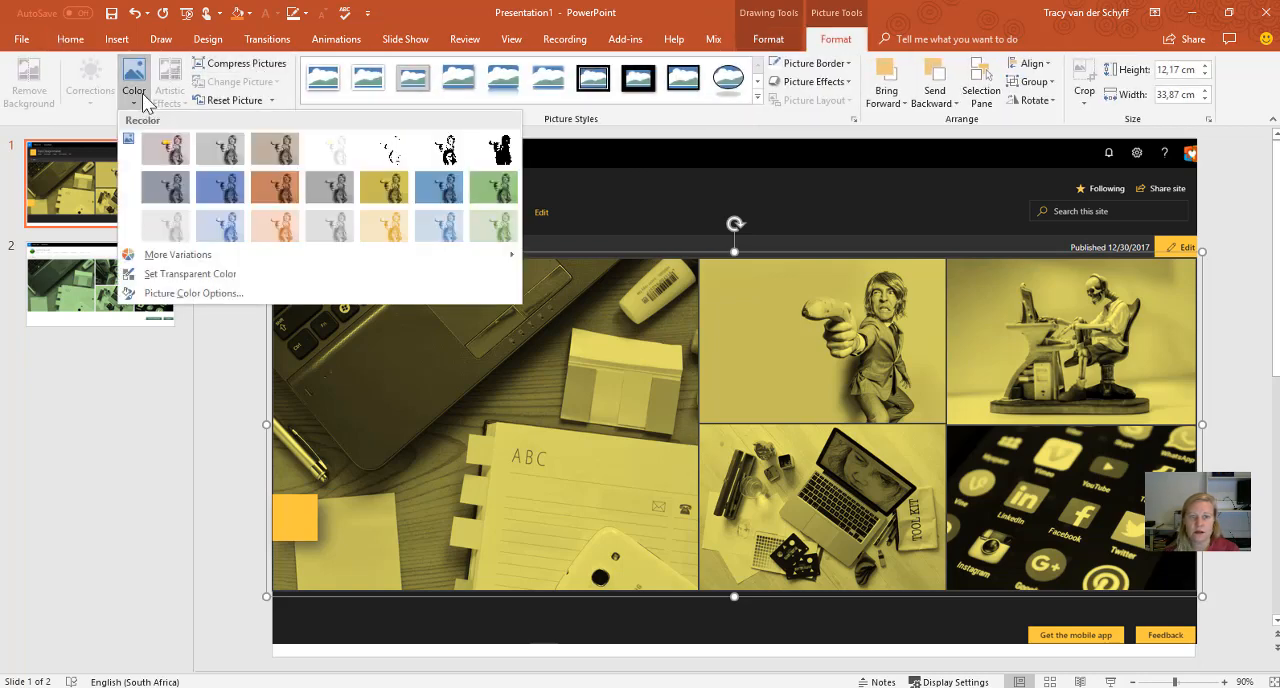
{"action": "mouse_move", "coordinate": [438, 148]}
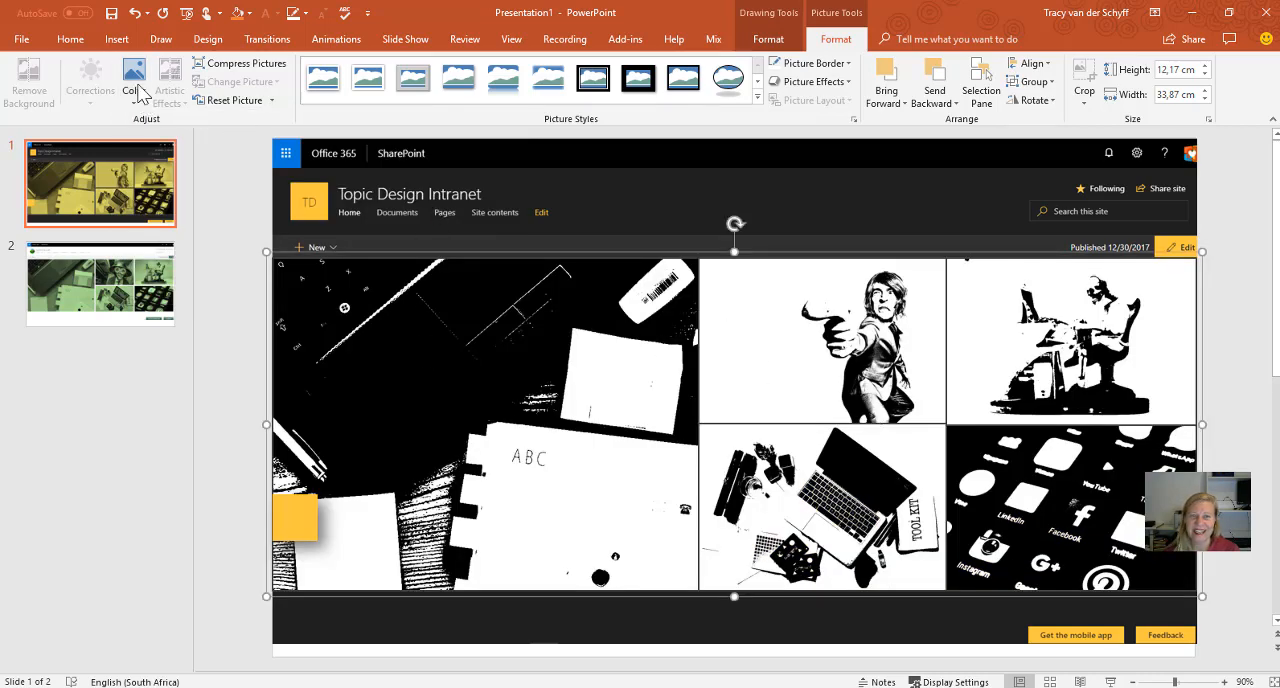
{"action": "left_click", "coordinate": [132, 84]}
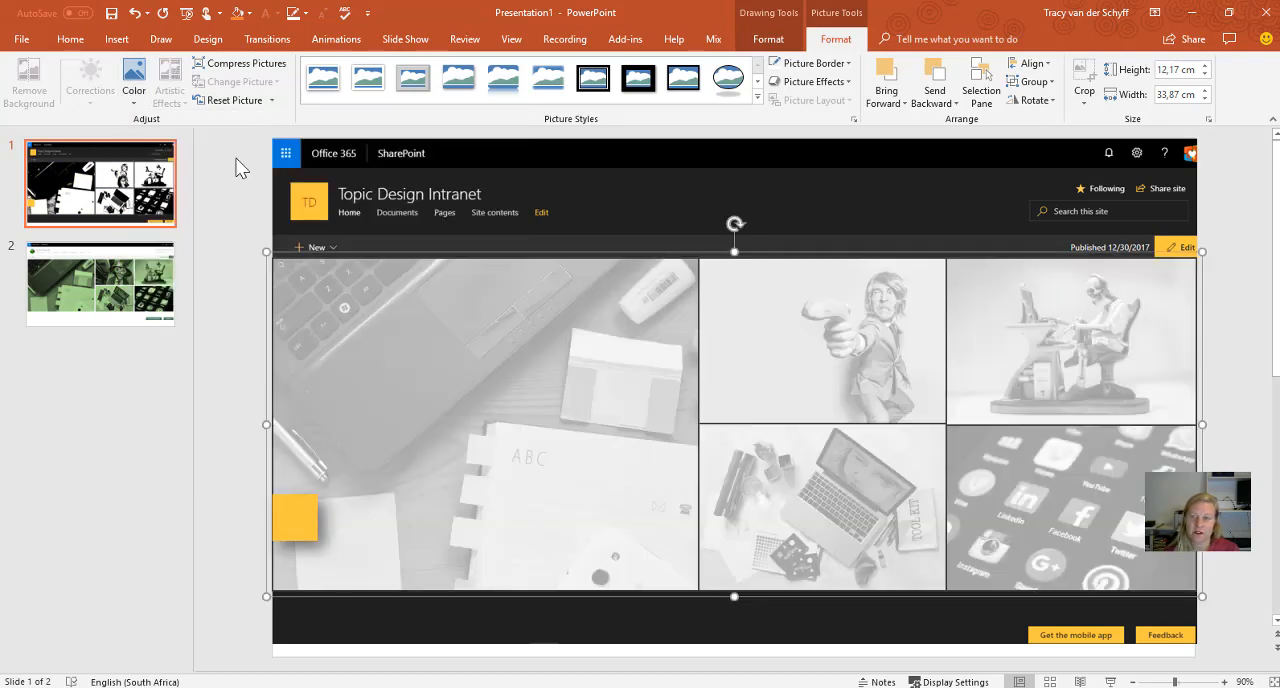
{"action": "left_click", "coordinate": [132, 82]}
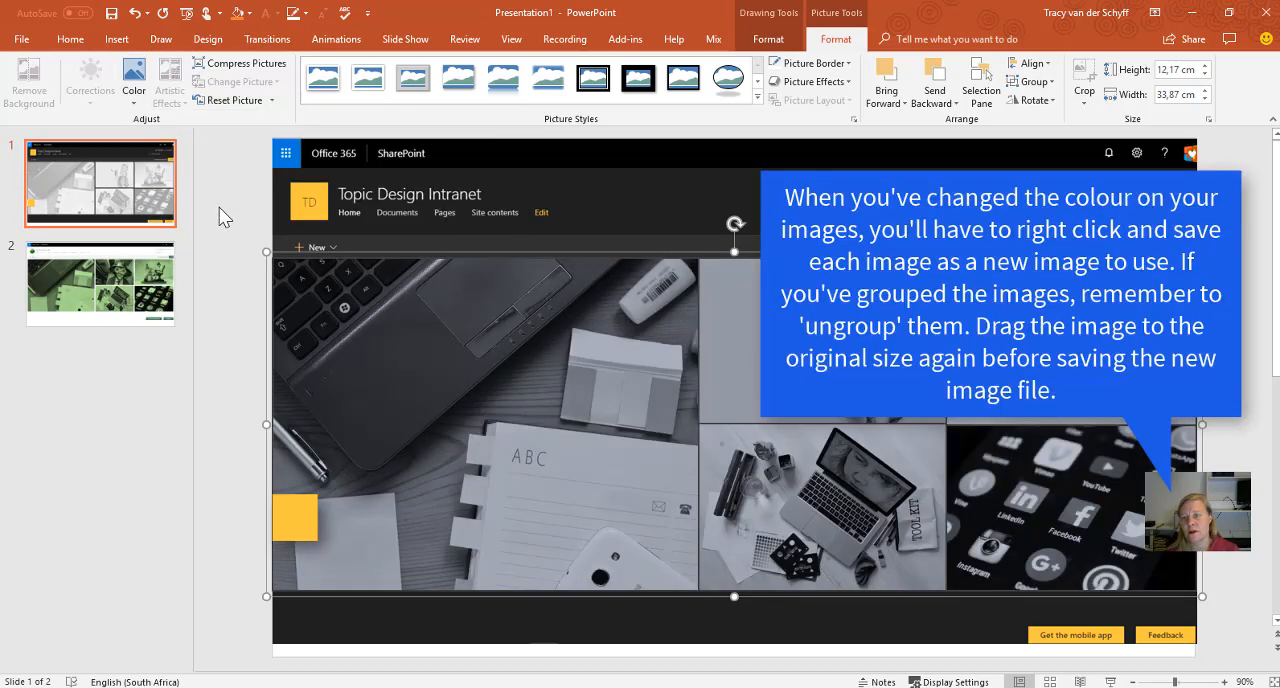
{"action": "left_click", "coordinate": [132, 80]}
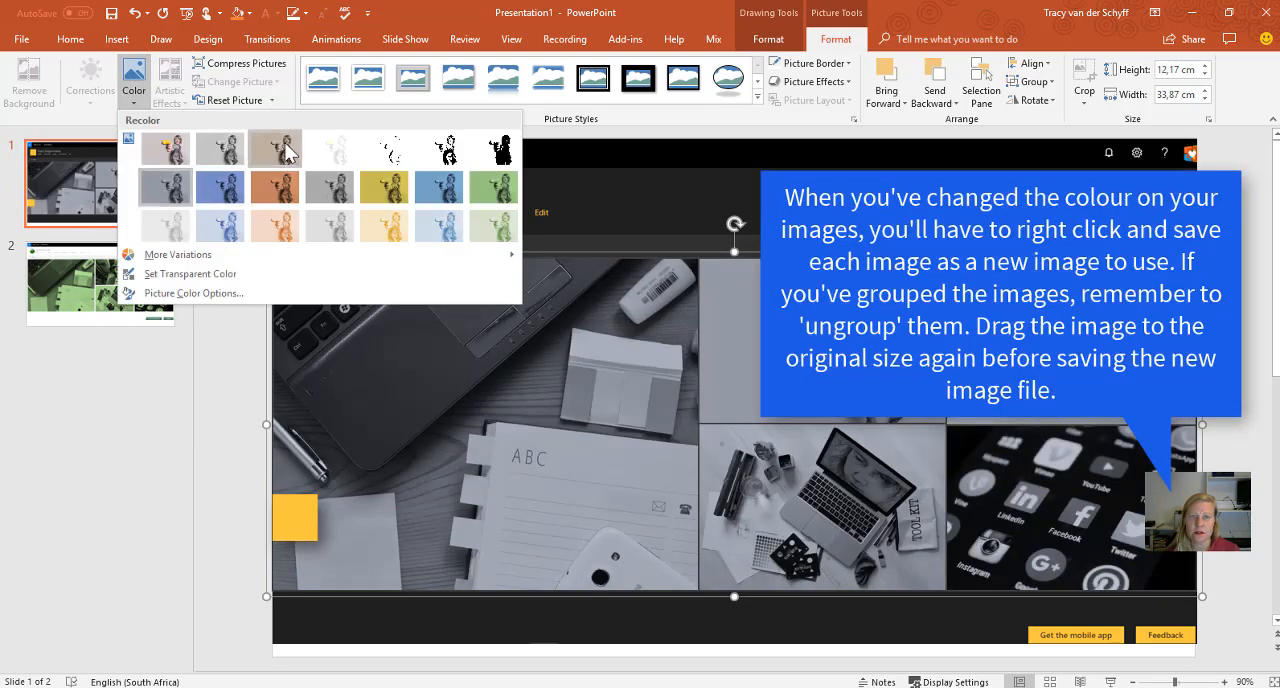
{"action": "left_click", "coordinate": [164, 144]}
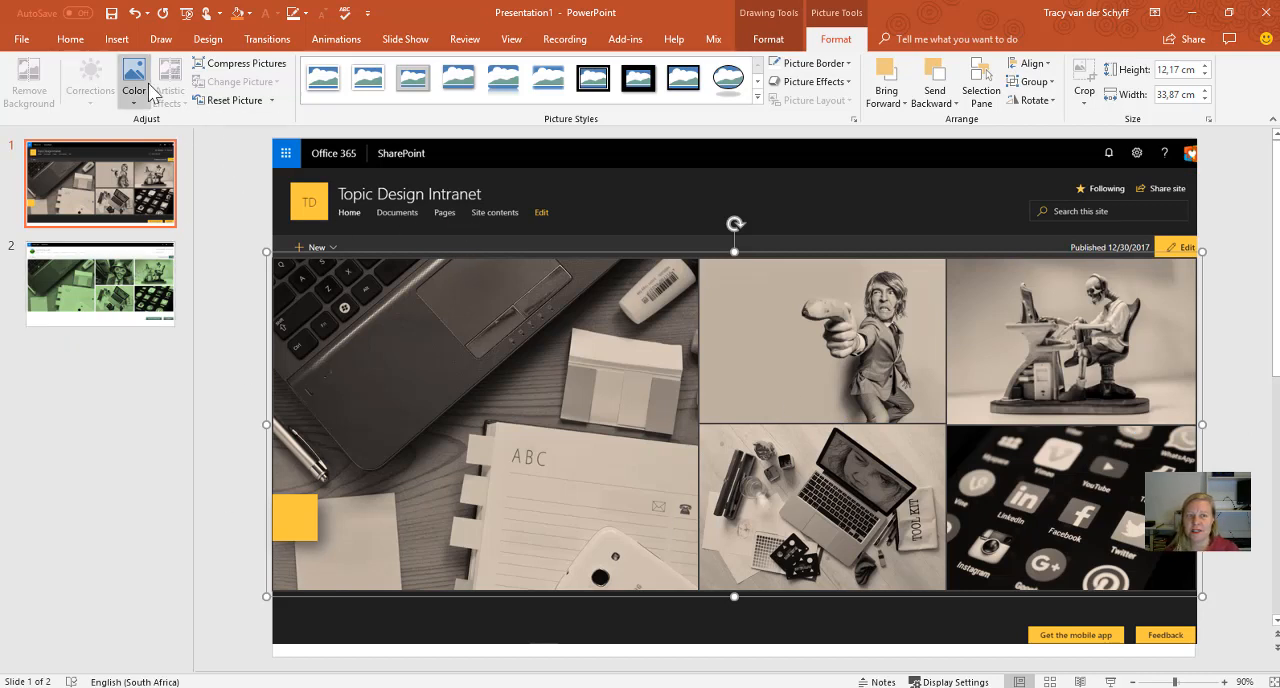
{"action": "left_click", "coordinate": [132, 80]}
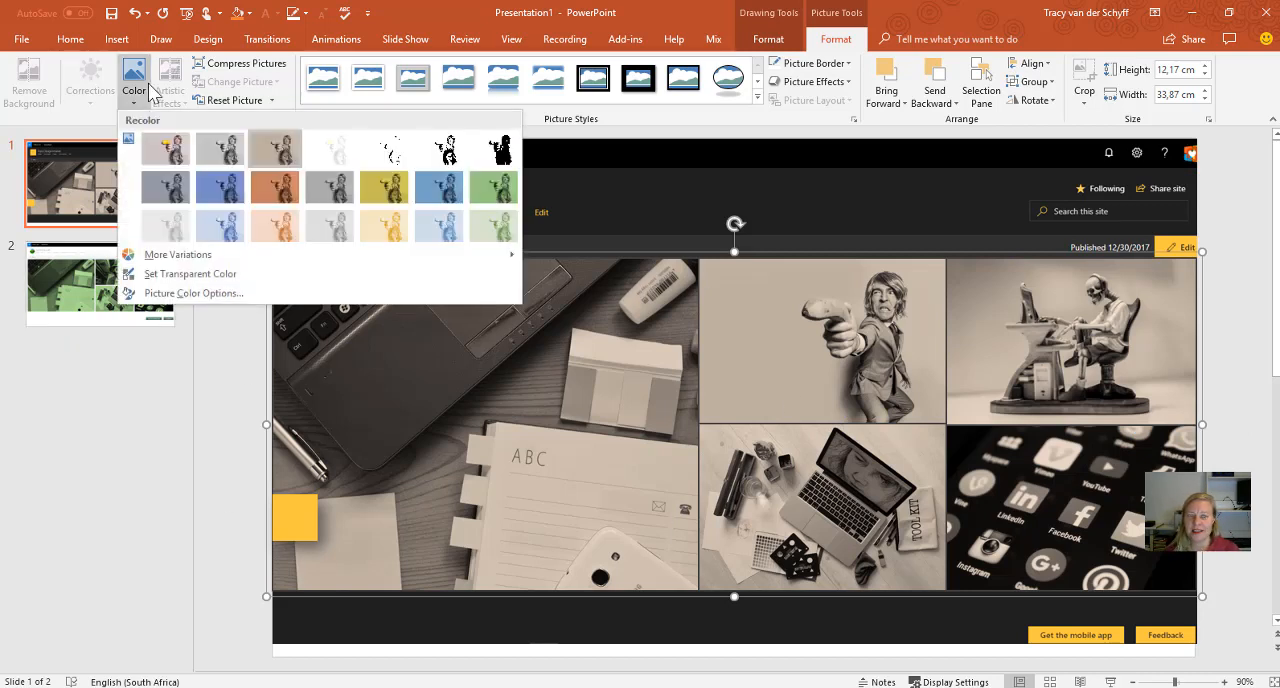